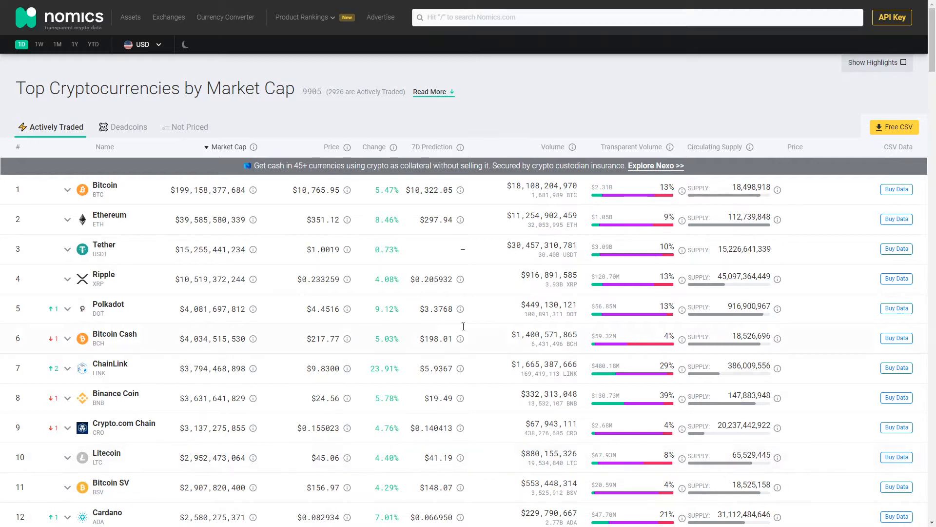
pyautogui.moveTo(371, 190)
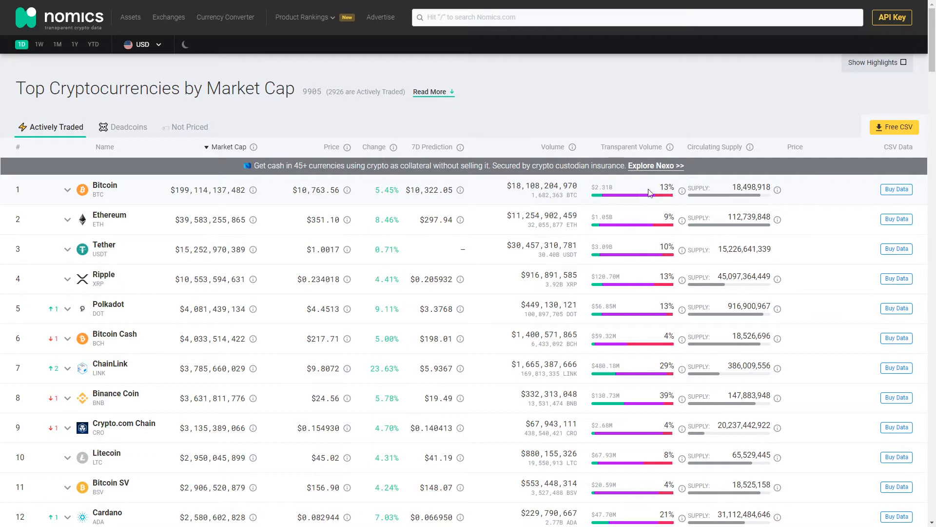
pyautogui.moveTo(494, 201)
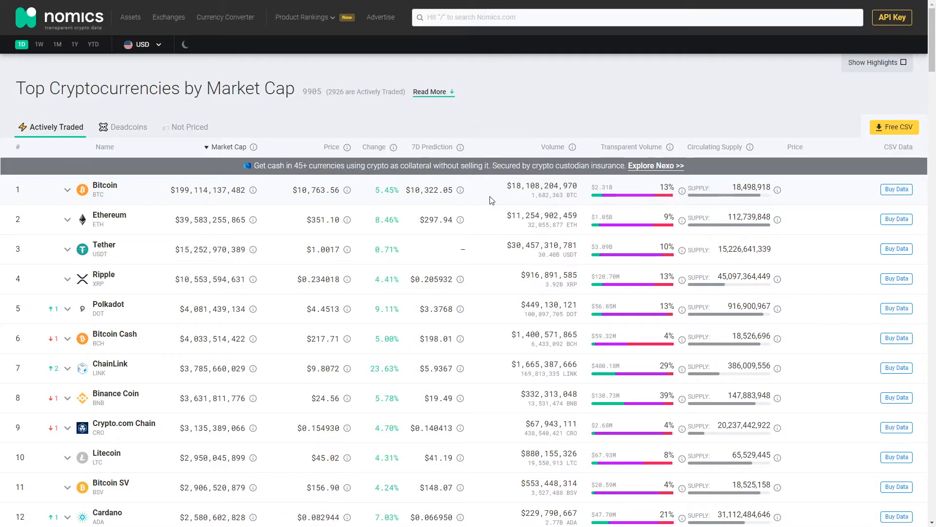
pyautogui.moveTo(151, 195)
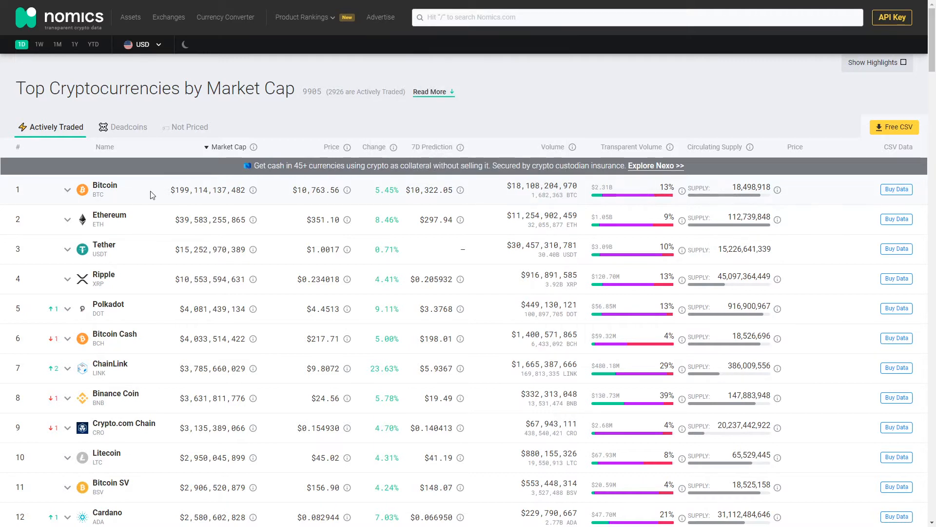
pyautogui.moveTo(148, 197)
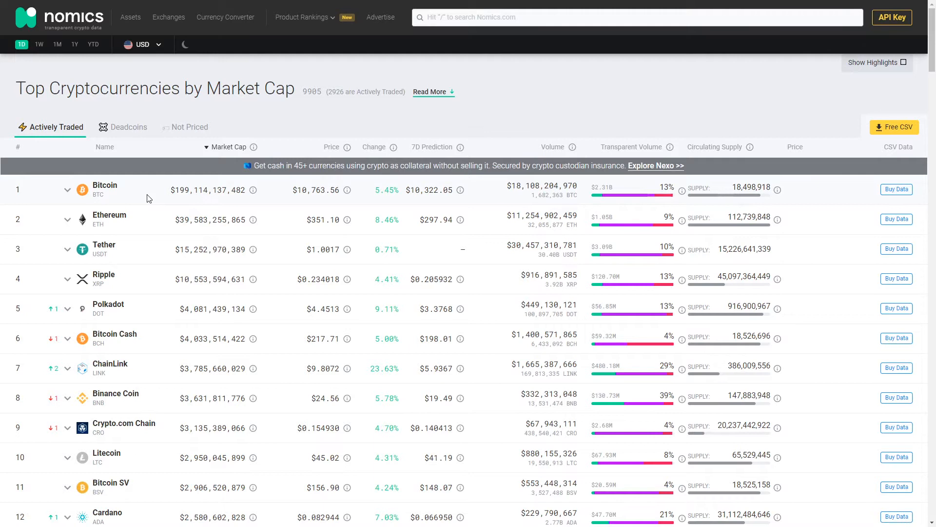
pyautogui.moveTo(106, 185)
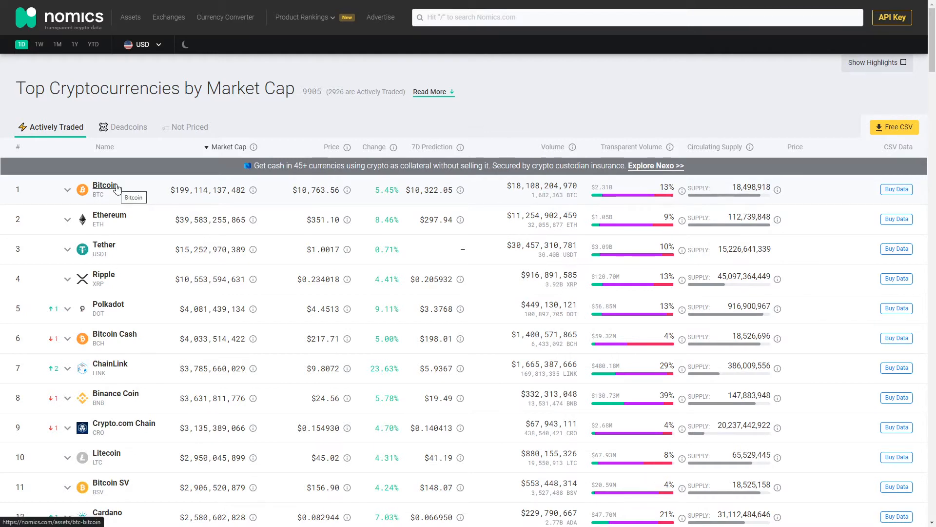
# Step: Open Bitcoin's asset page from the rankings table to see its price and one-year chart
pyautogui.click(105, 186)
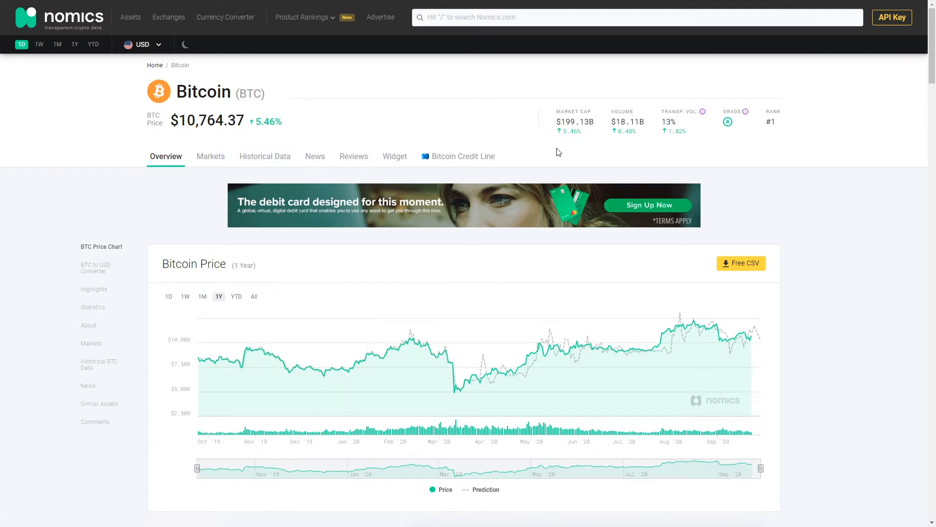
pyautogui.moveTo(832, 122)
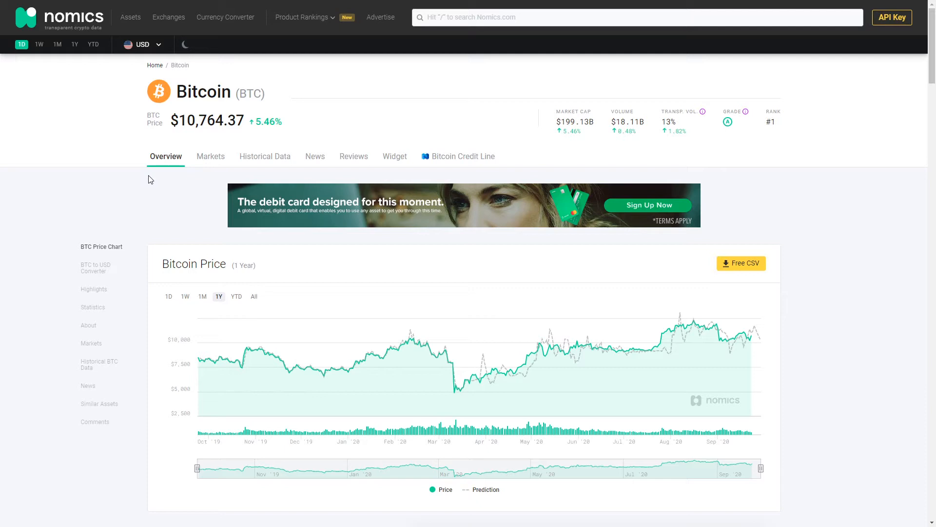
pyautogui.moveTo(148, 193)
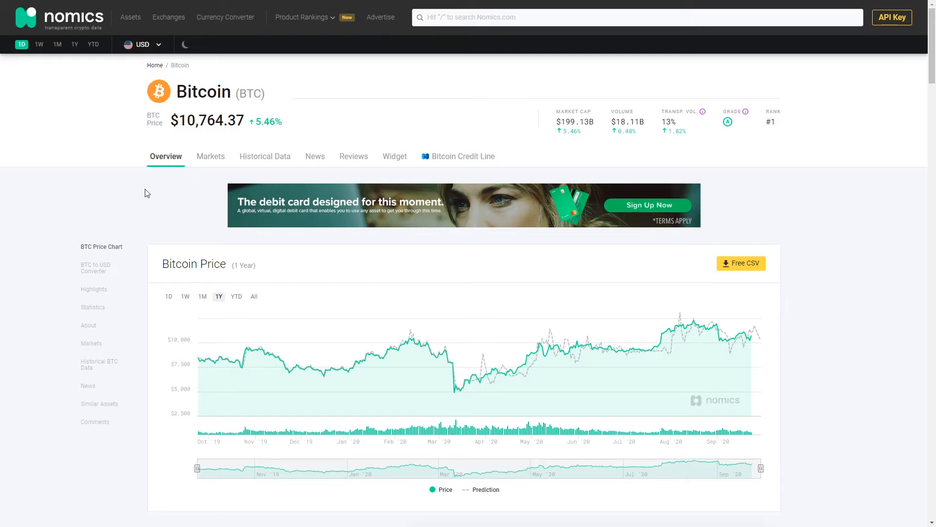
pyautogui.moveTo(424, 345)
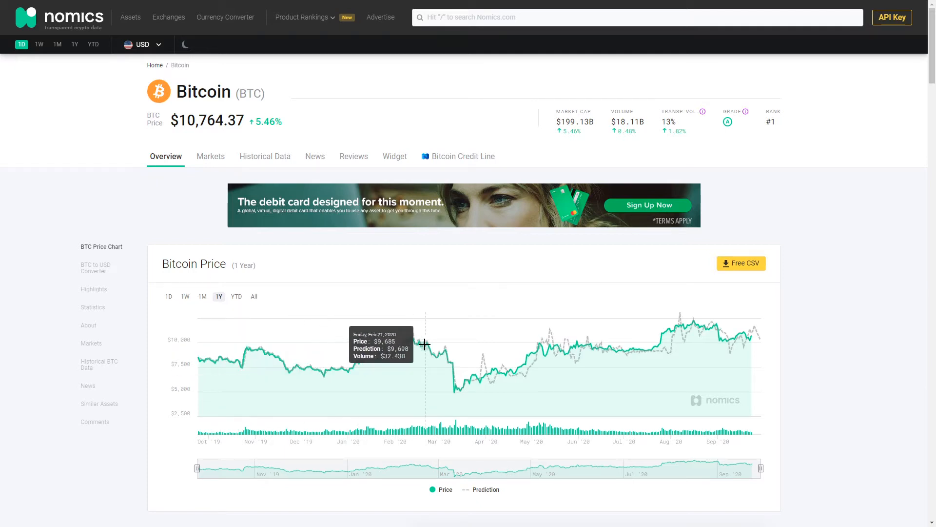
pyautogui.moveTo(476, 357)
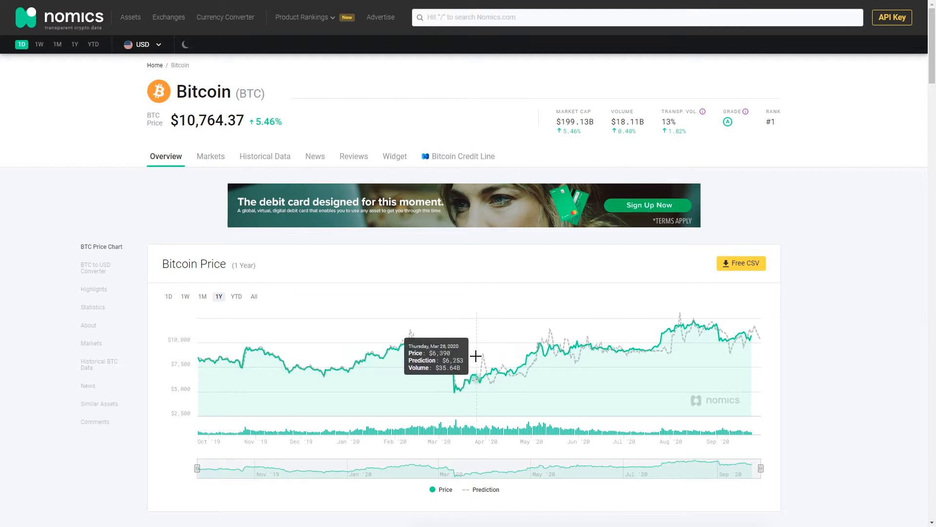
pyautogui.moveTo(538, 344)
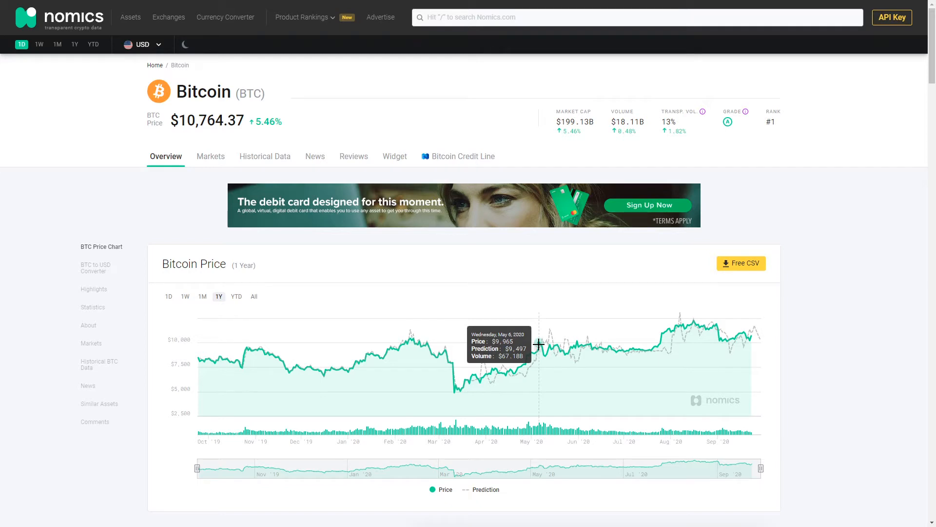
pyautogui.moveTo(668, 342)
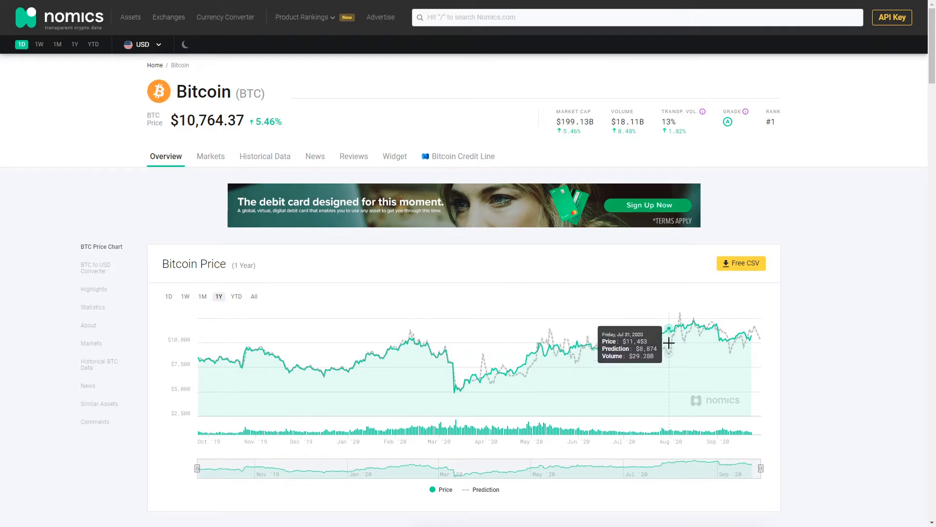
pyautogui.moveTo(708, 337)
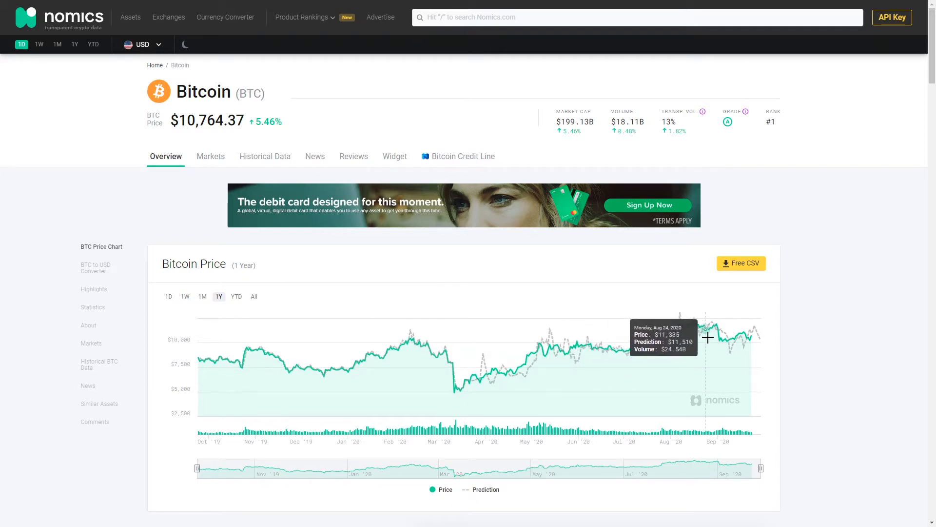
pyautogui.moveTo(720, 341)
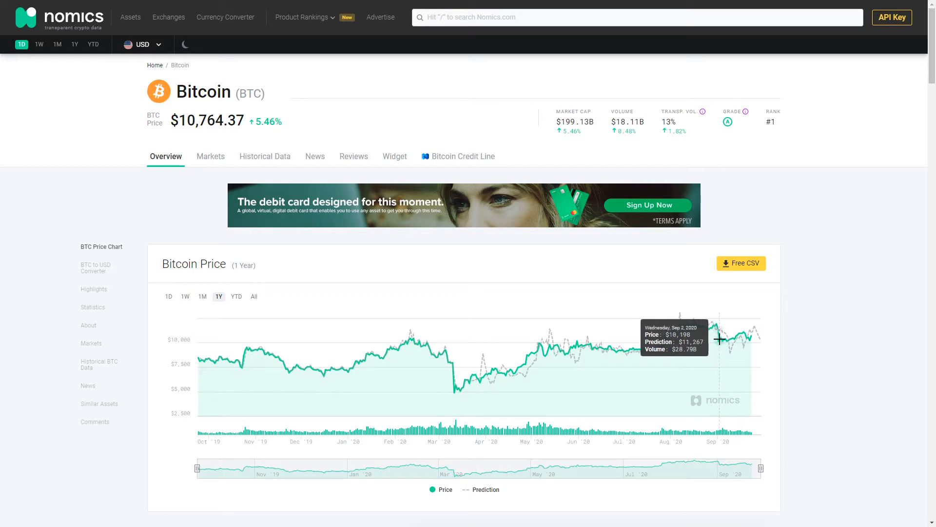
pyautogui.moveTo(751, 335)
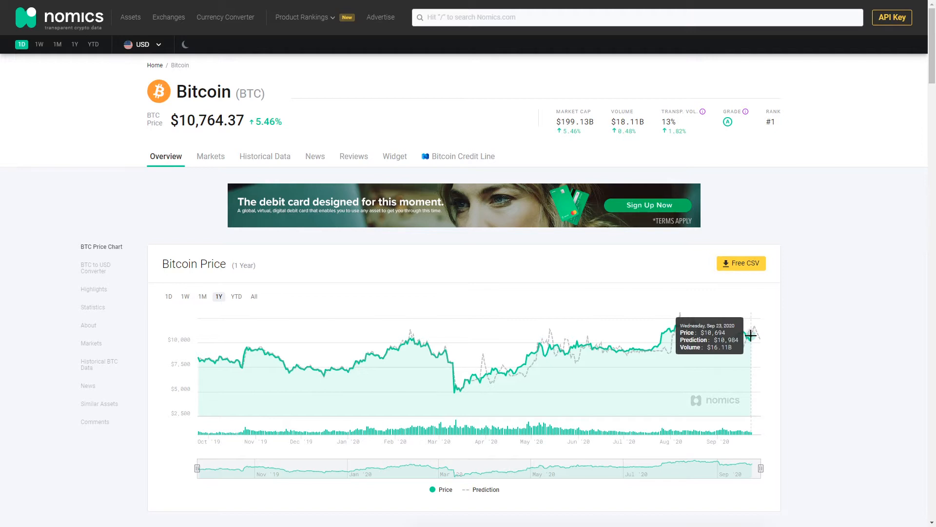
pyautogui.moveTo(814, 321)
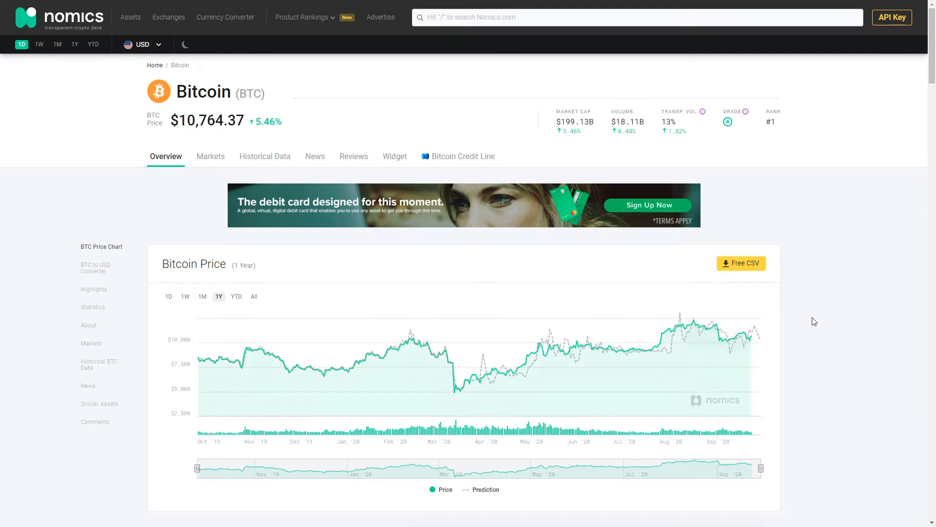
# Step: Scroll down Bitcoin's page to the BTC-to-USD converter, Daily Performance and Bitcoin Statistics
pyautogui.scroll(-3)
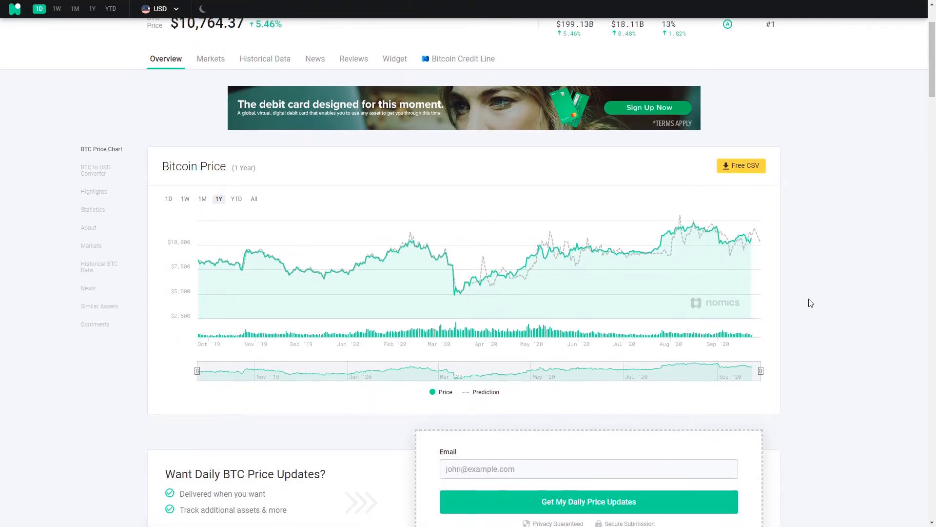
pyautogui.moveTo(807, 293)
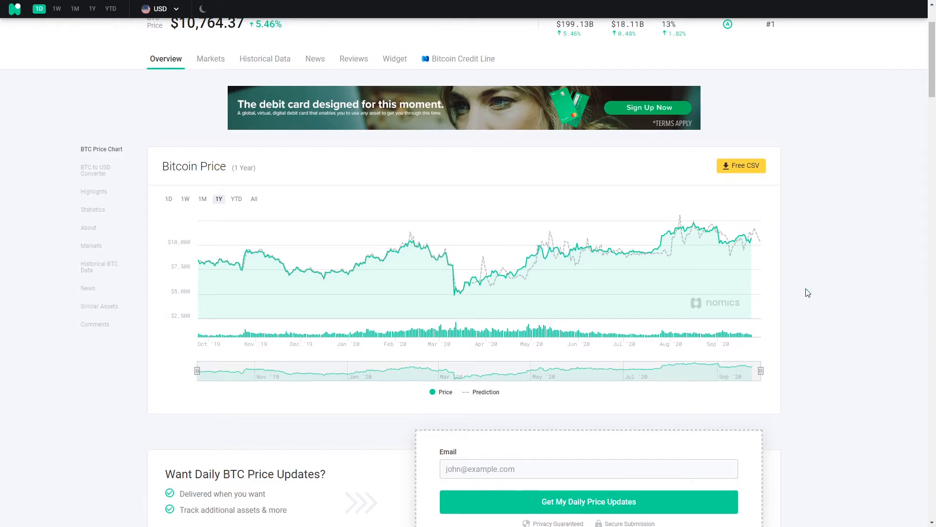
pyautogui.moveTo(772, 263)
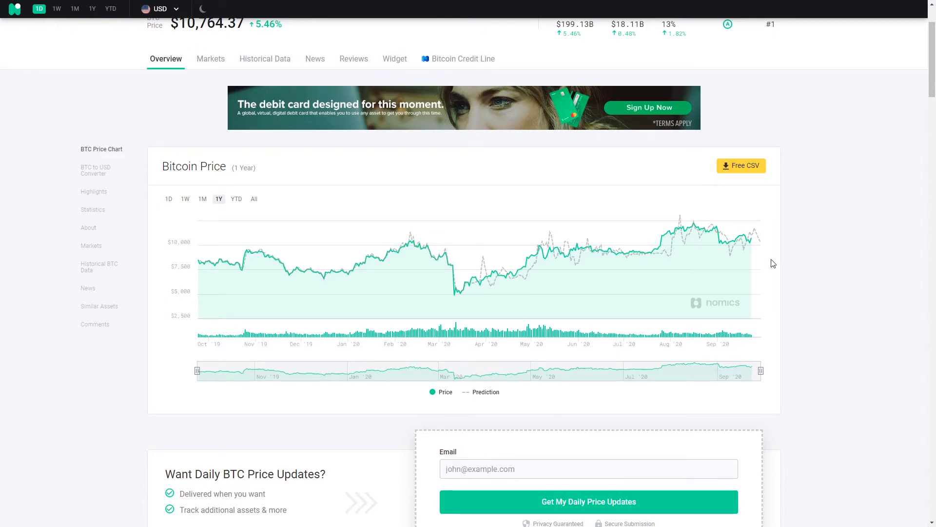
pyautogui.scroll(-3)
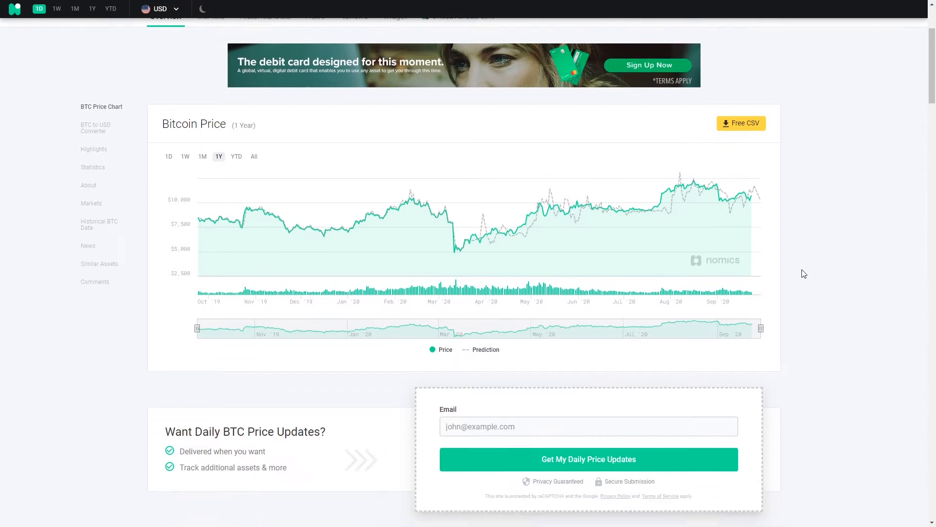
pyautogui.scroll(-3)
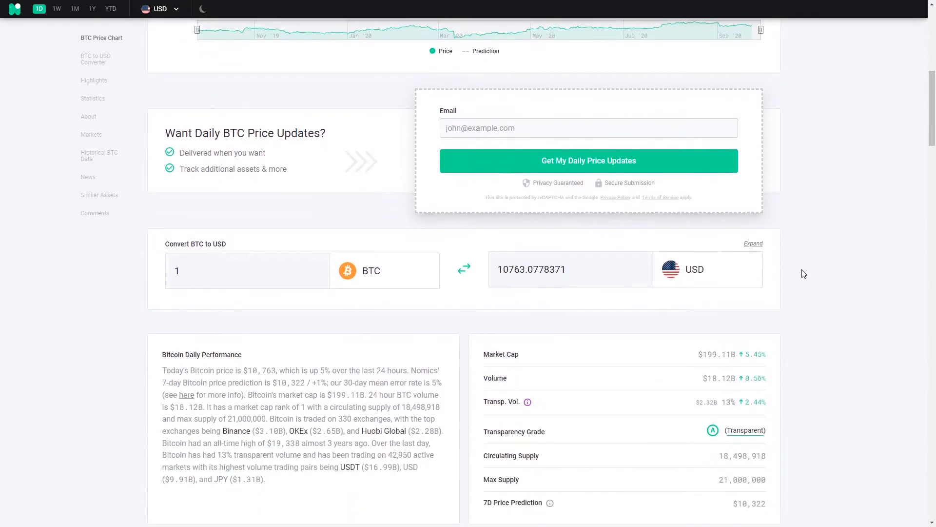
pyautogui.scroll(-3)
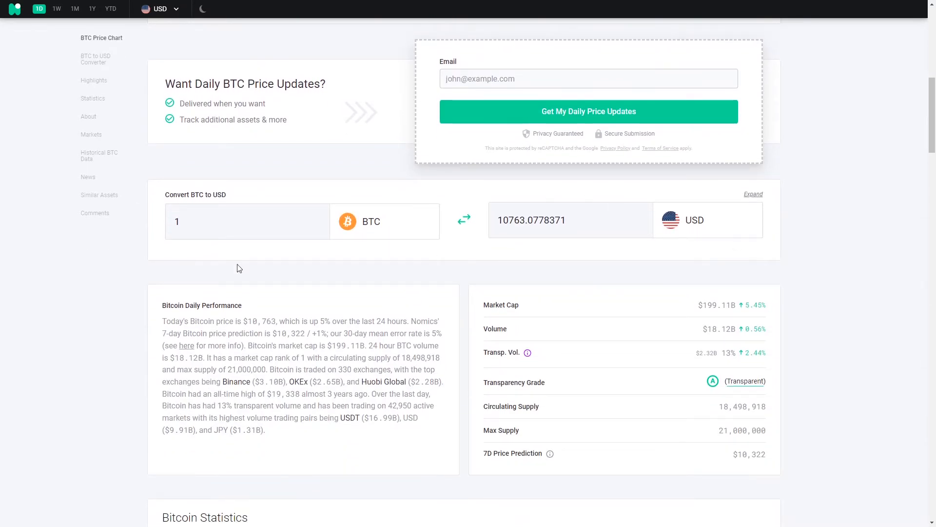
pyautogui.moveTo(408, 261)
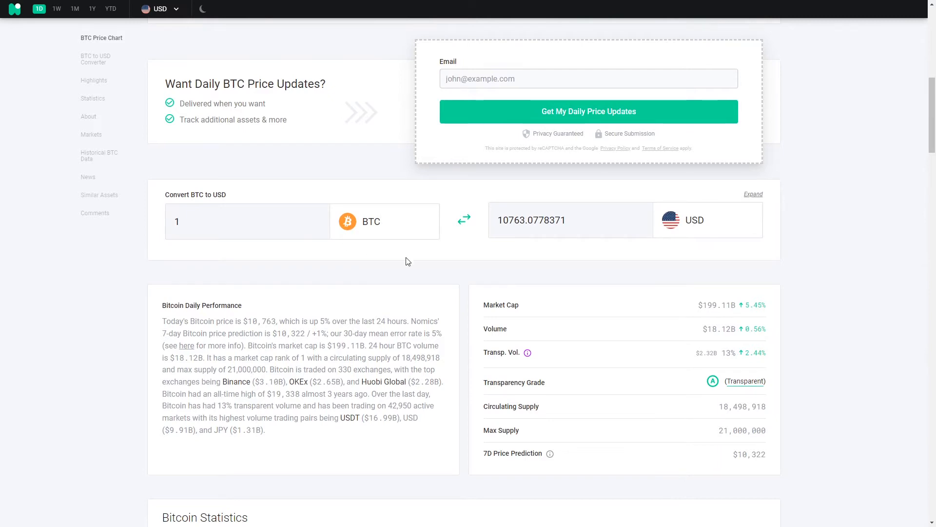
pyautogui.scroll(-3)
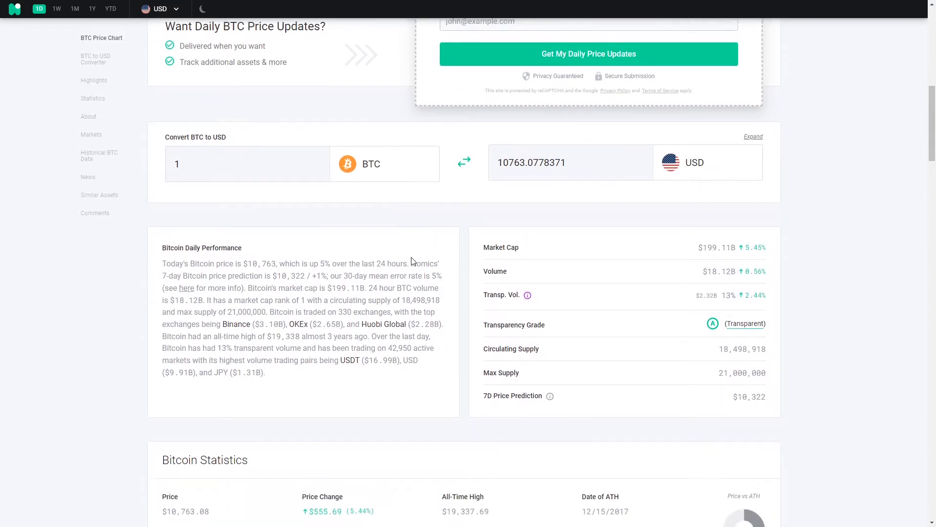
pyautogui.scroll(-3)
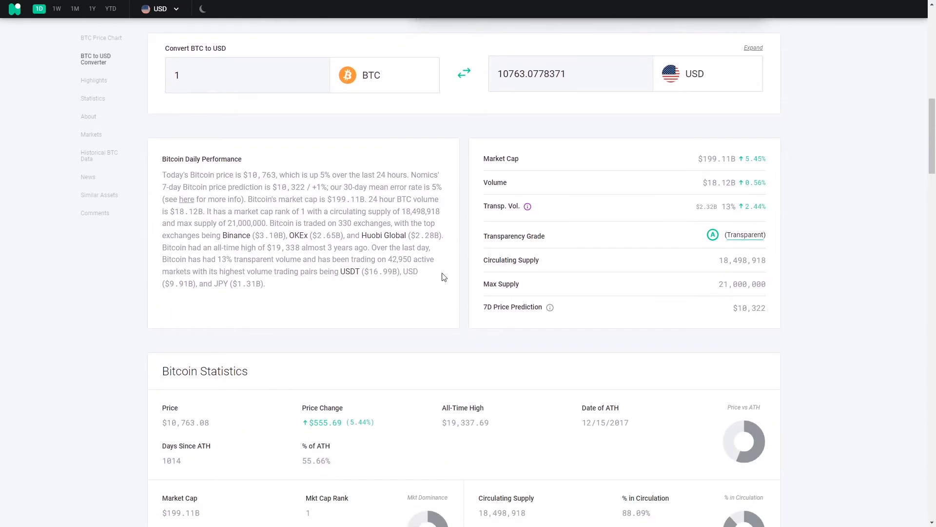
pyautogui.scroll(-3)
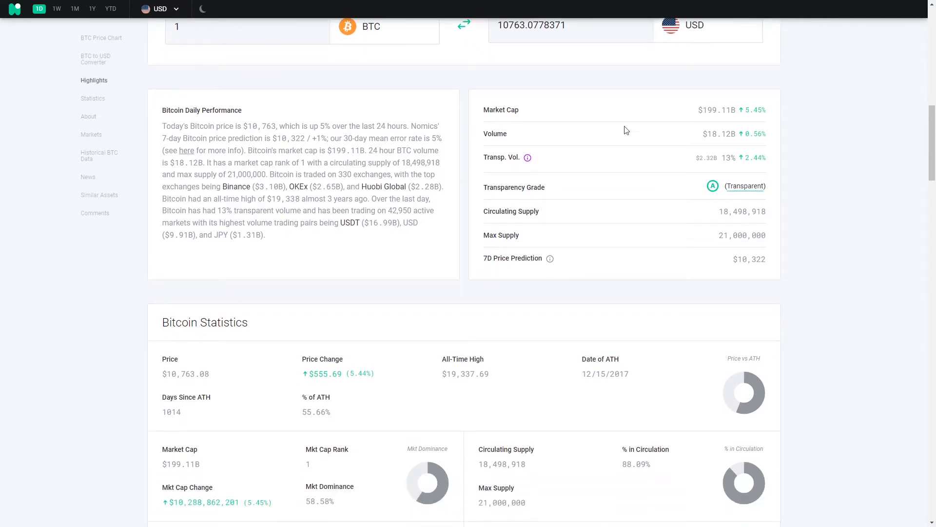
# Step: Scroll past the statistics to About Bitcoin with its website, whitepaper, explorer and Reddit links
pyautogui.scroll(-3)
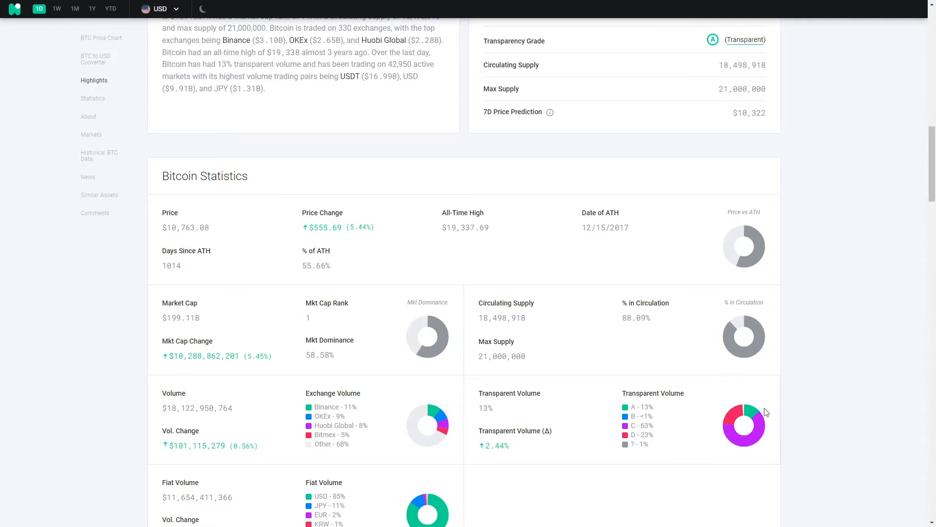
pyautogui.scroll(-3)
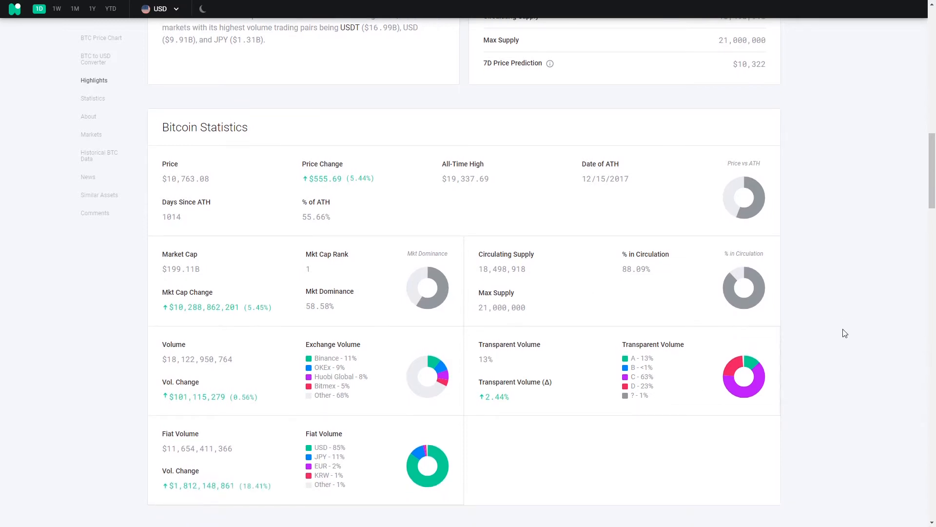
pyautogui.moveTo(382, 364)
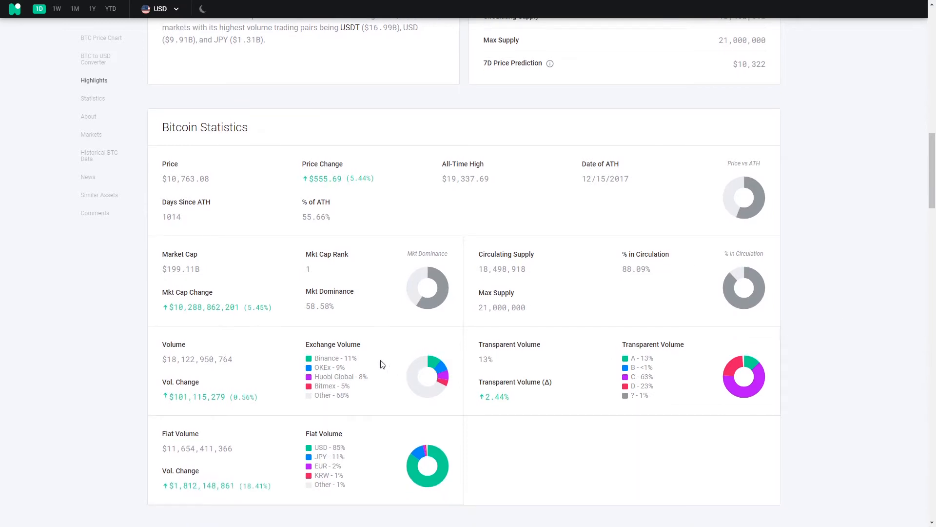
pyautogui.moveTo(385, 352)
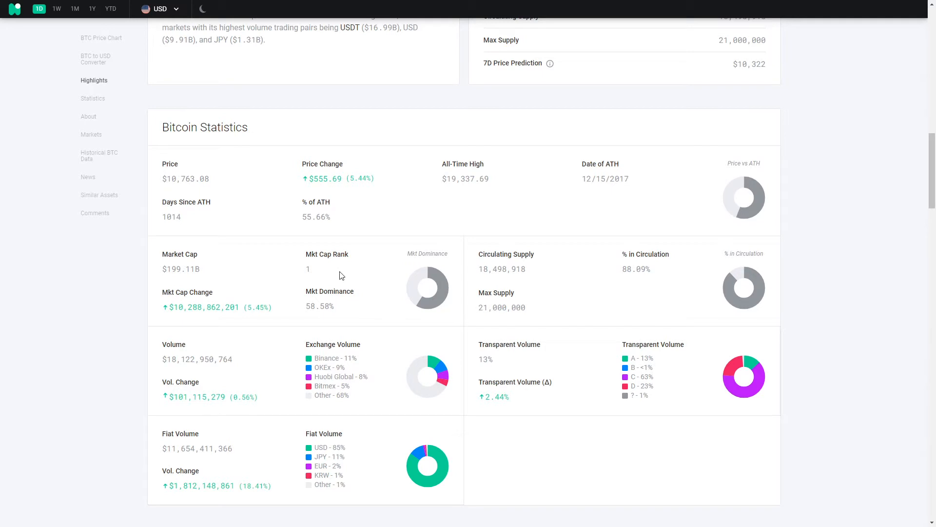
pyautogui.scroll(-3)
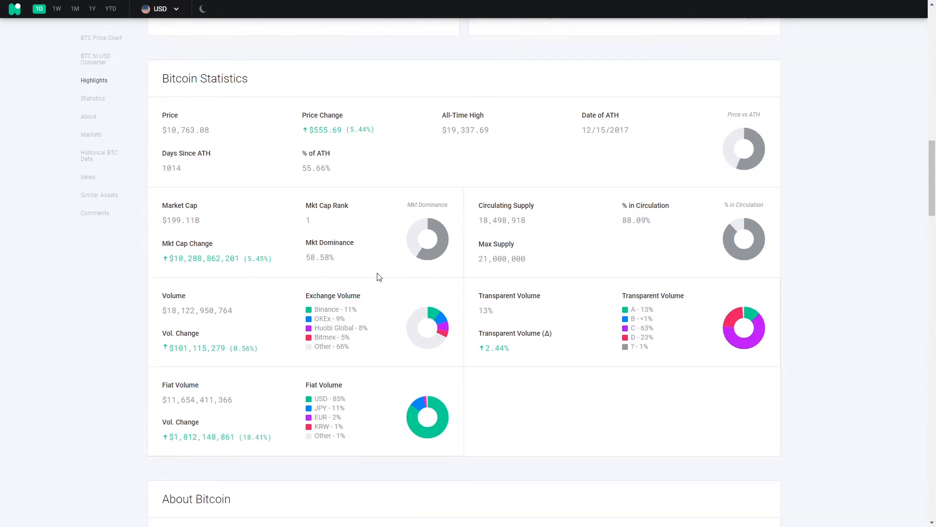
pyautogui.moveTo(389, 310)
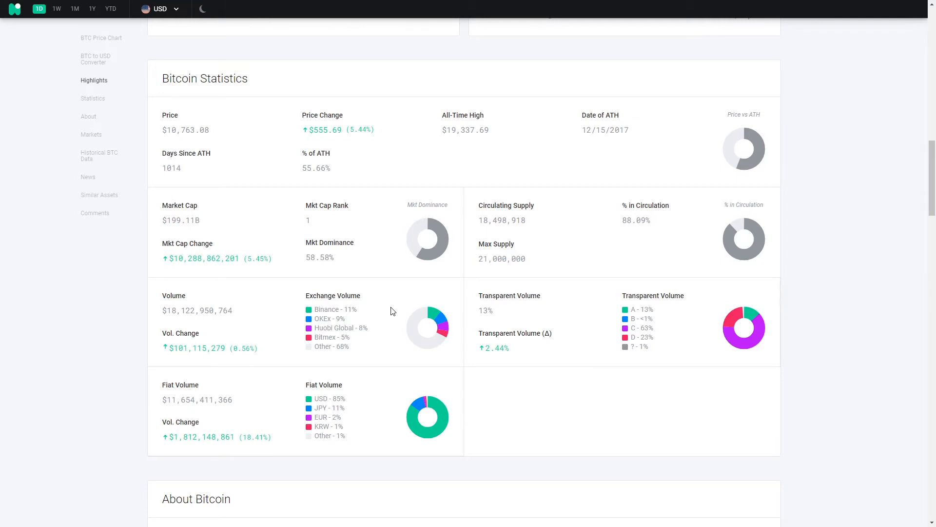
pyautogui.moveTo(397, 326)
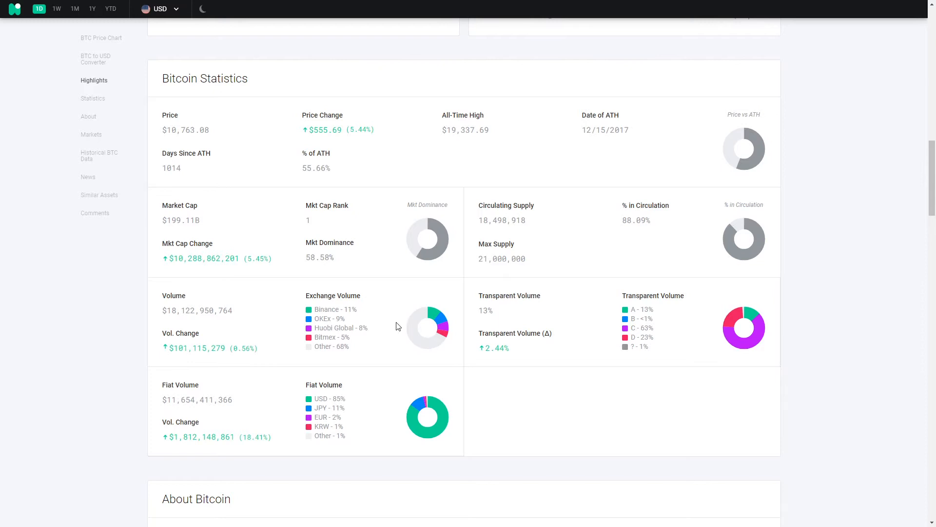
pyautogui.scroll(-3)
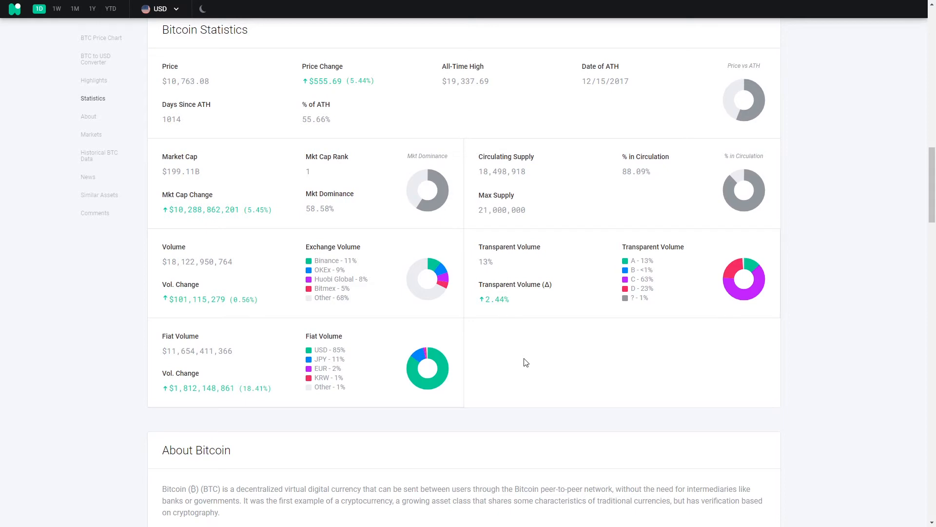
pyautogui.scroll(-3)
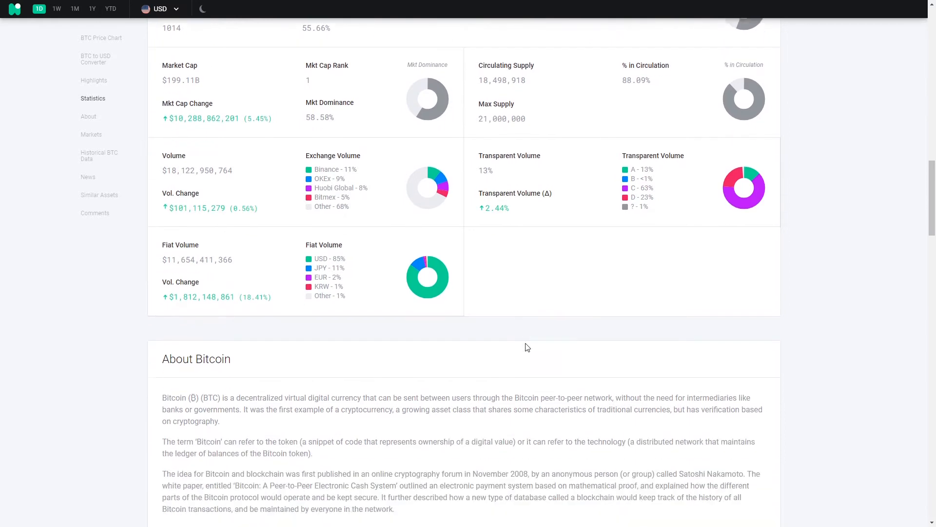
pyautogui.scroll(-3)
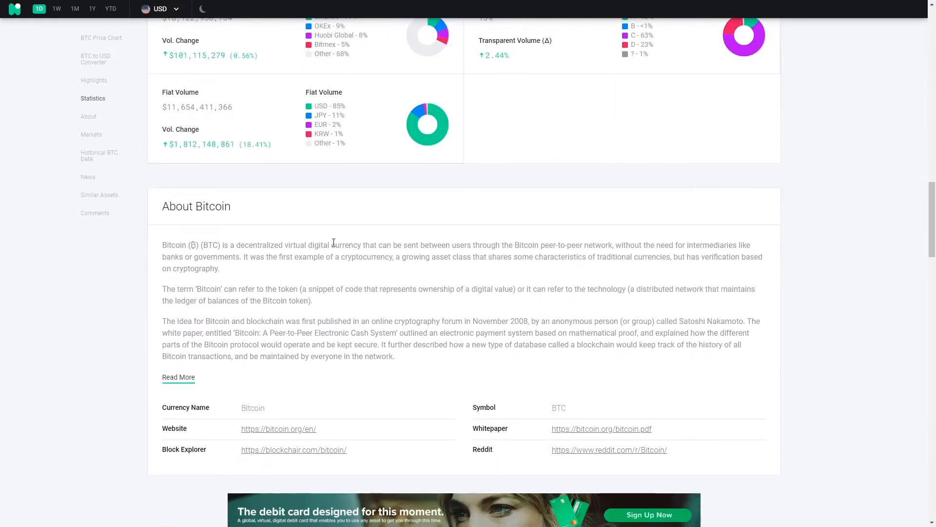
pyautogui.moveTo(447, 332)
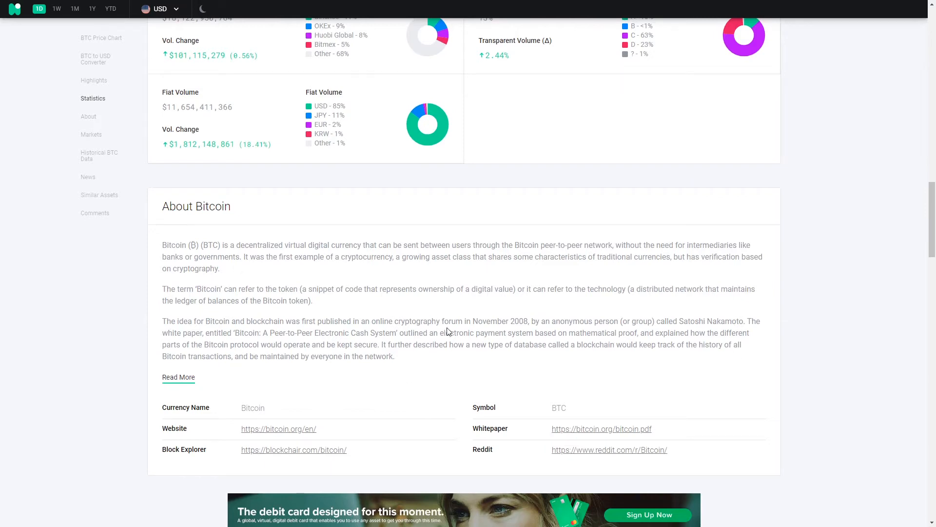
pyautogui.moveTo(548, 289)
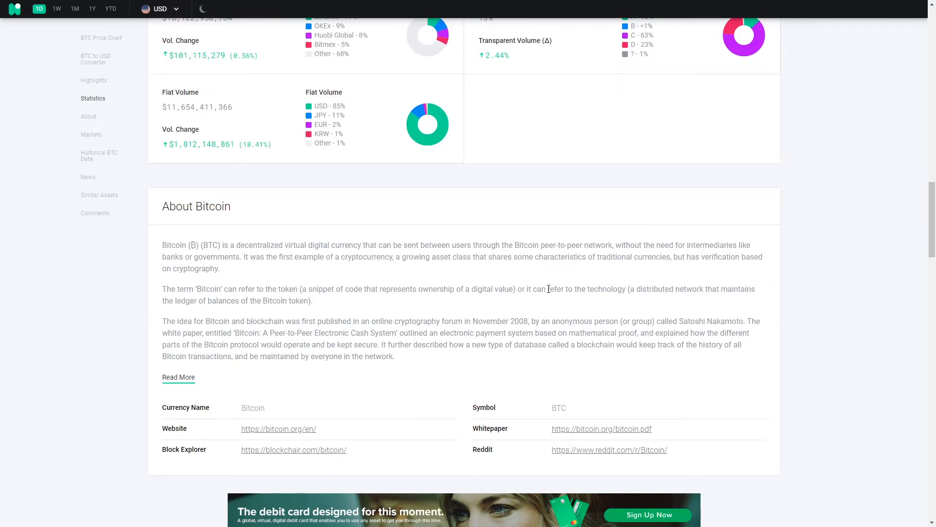
pyautogui.moveTo(457, 433)
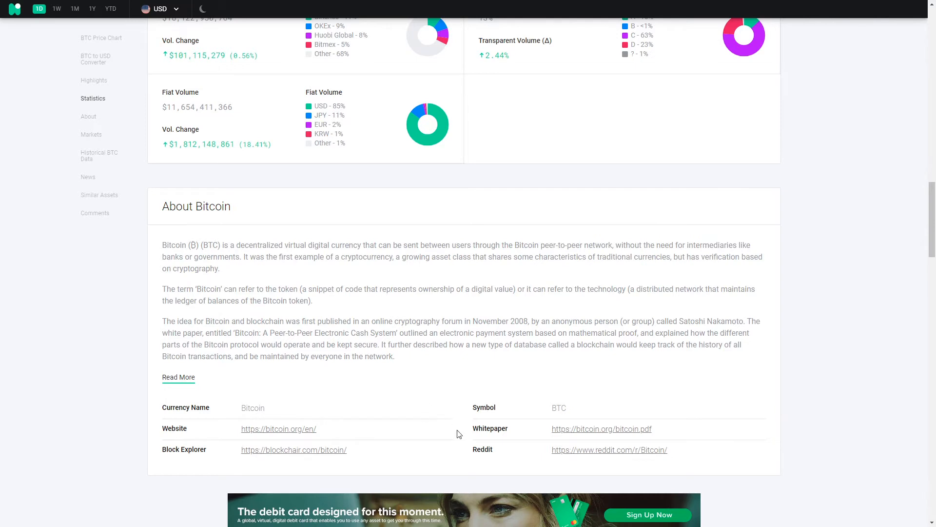
pyautogui.moveTo(568, 425)
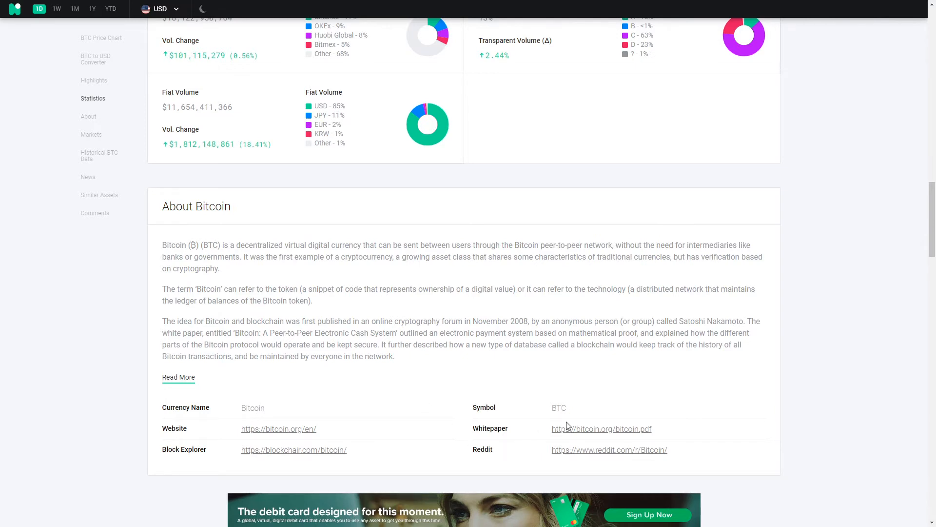
# Step: Scroll to the Bitcoin Markets (Top 10) table of exchanges, prices, volumes and trades
pyautogui.scroll(-3)
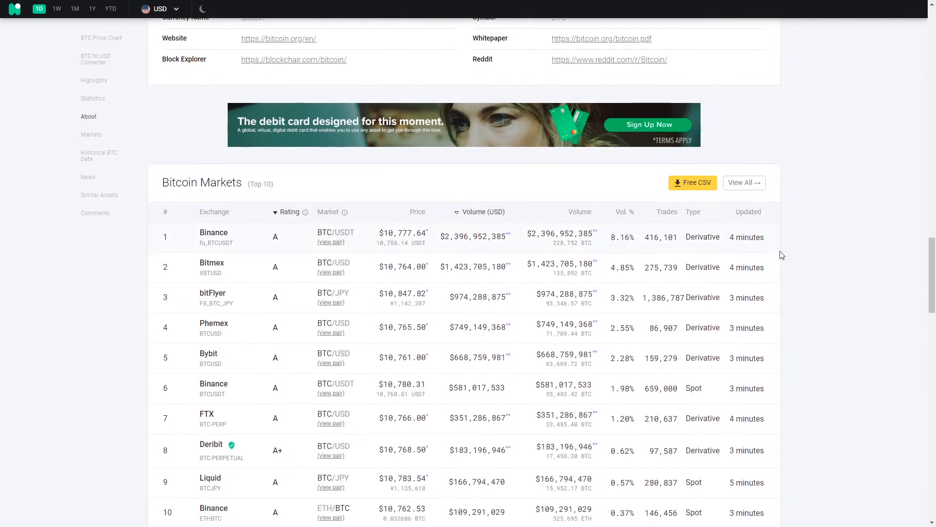
pyautogui.scroll(-3)
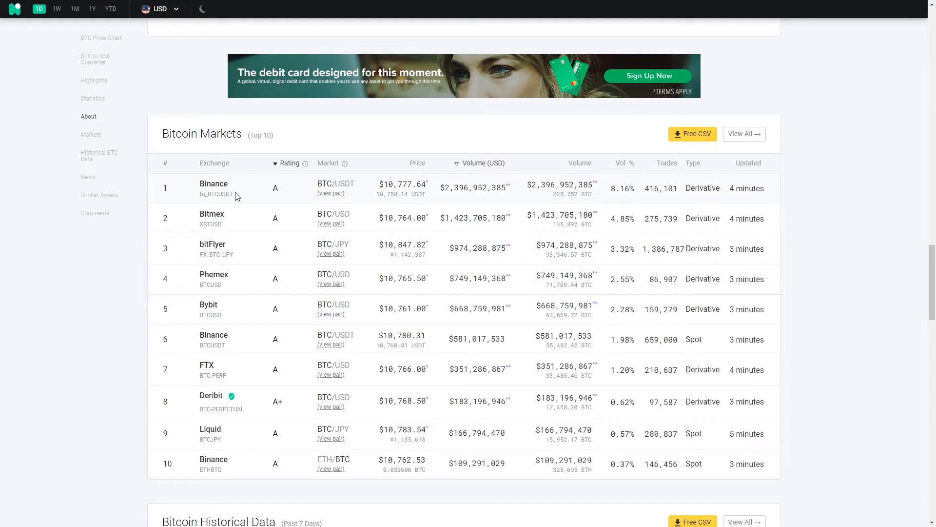
pyautogui.moveTo(242, 219)
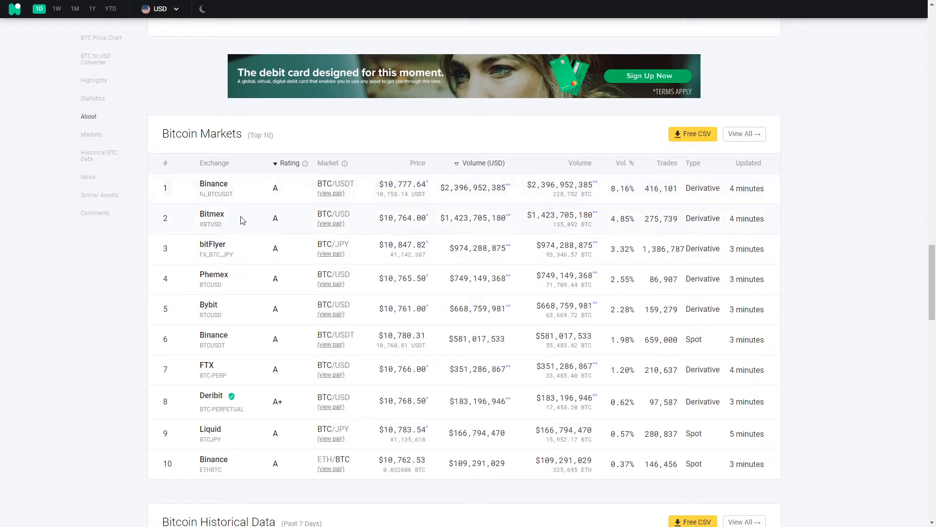
pyautogui.moveTo(243, 207)
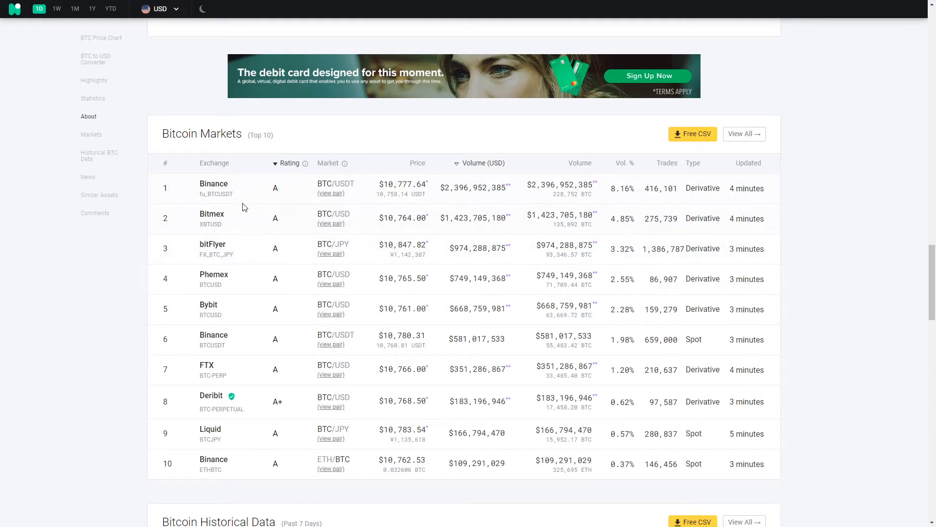
pyautogui.moveTo(470, 276)
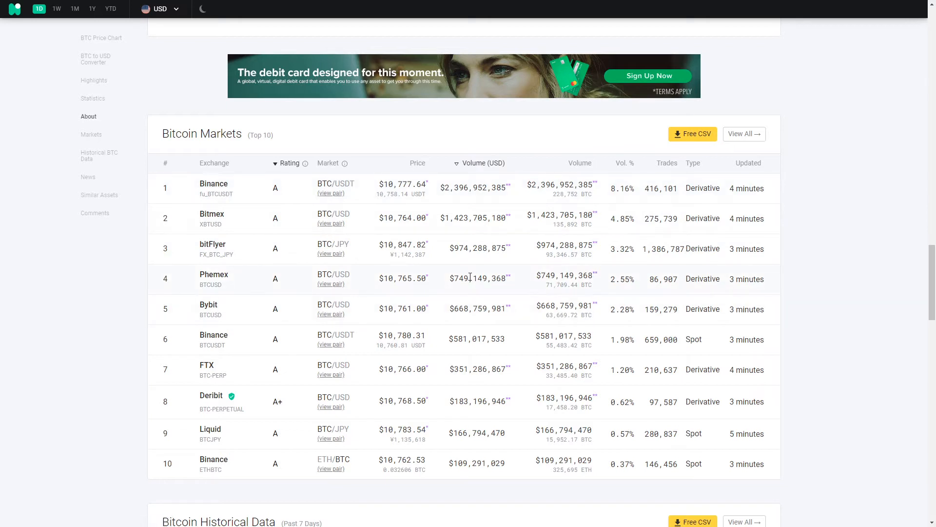
pyautogui.scroll(-3)
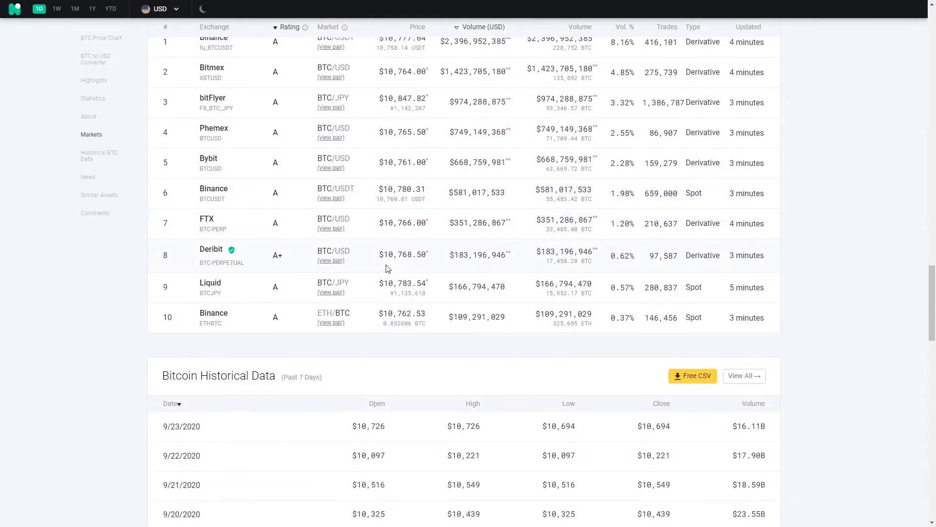
pyautogui.moveTo(101, 336)
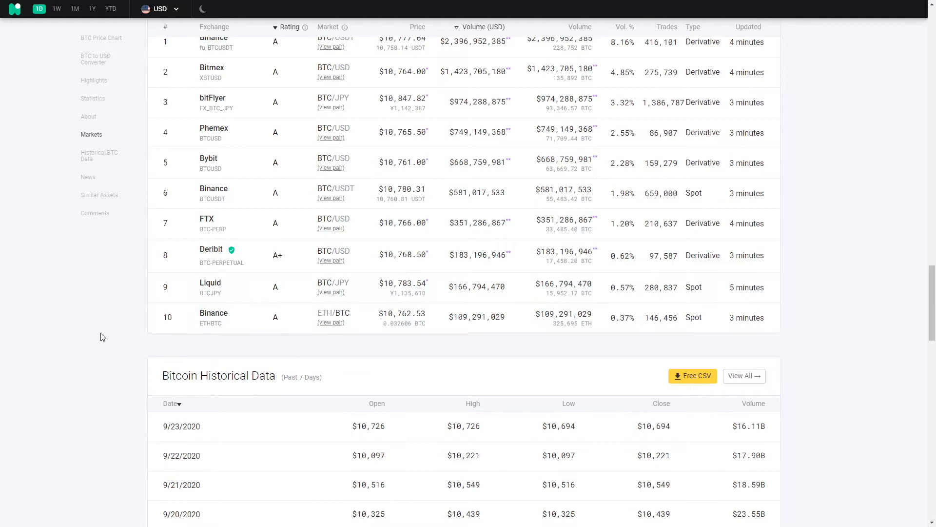
pyautogui.scroll(3)
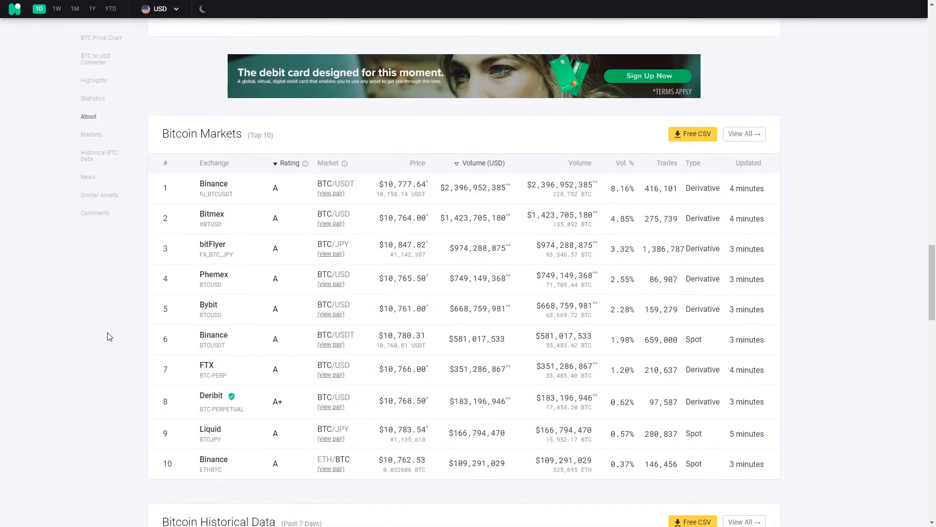
pyautogui.scroll(3)
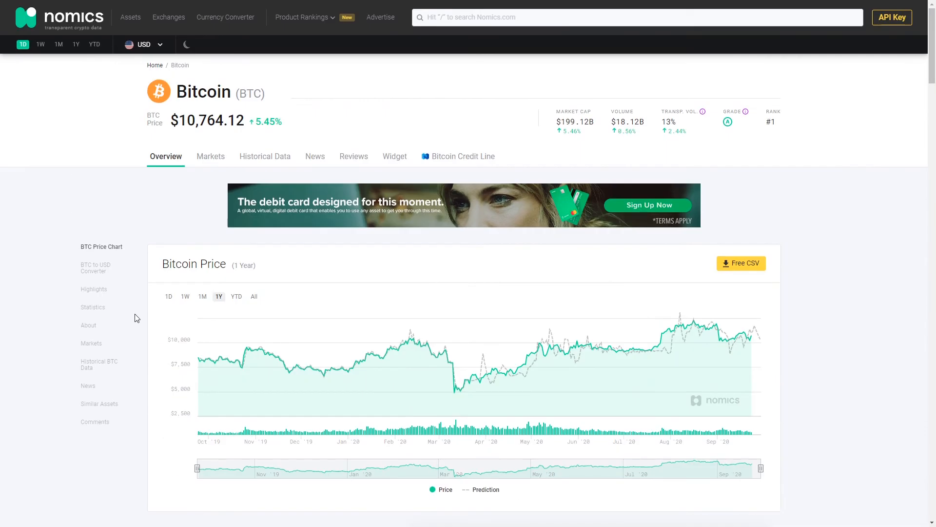
pyautogui.moveTo(188, 136)
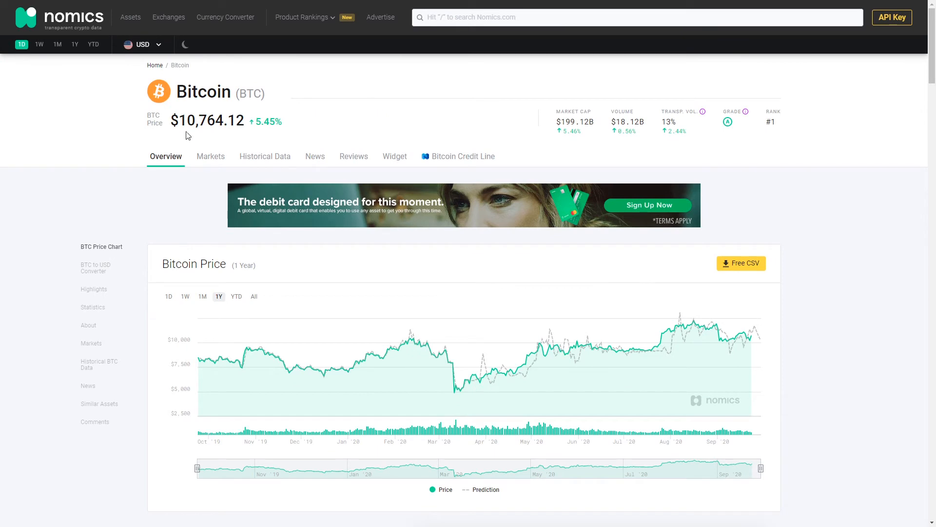
pyautogui.moveTo(81, 28)
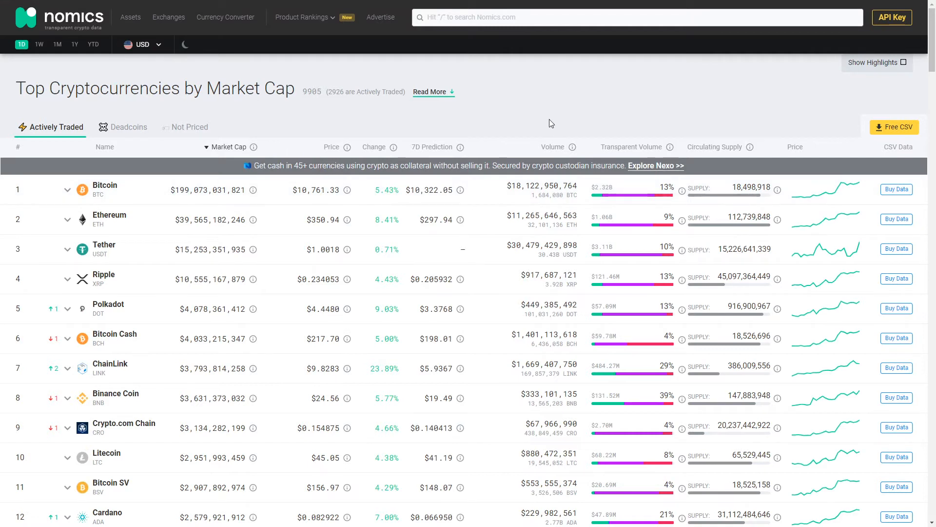
pyautogui.moveTo(550, 129)
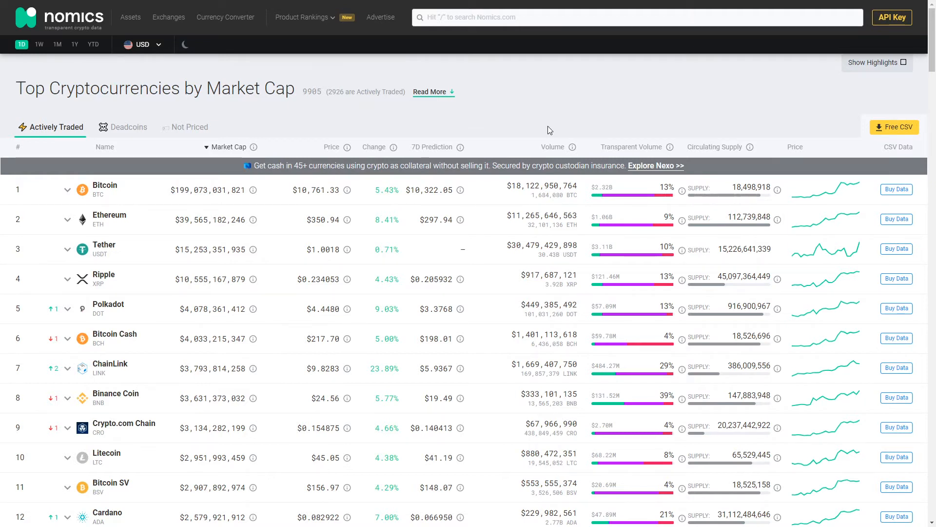
pyautogui.moveTo(536, 133)
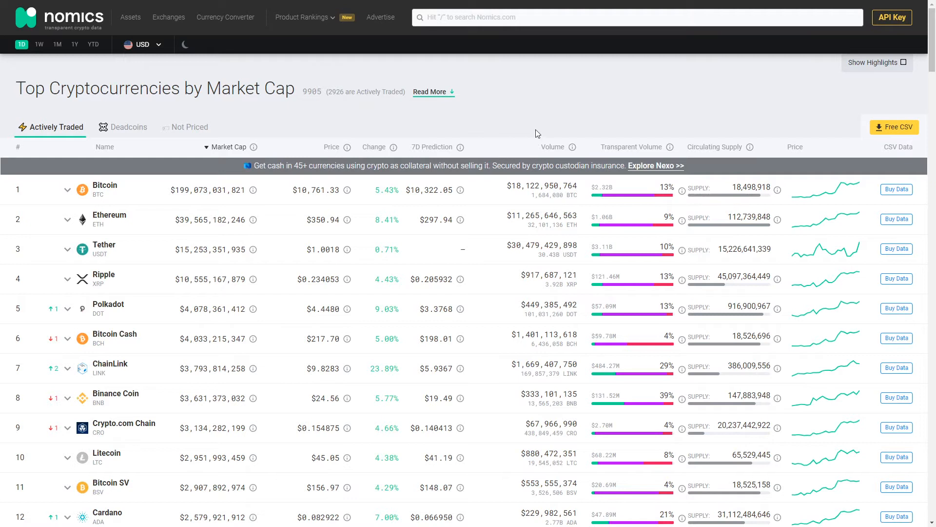
pyautogui.moveTo(452, 113)
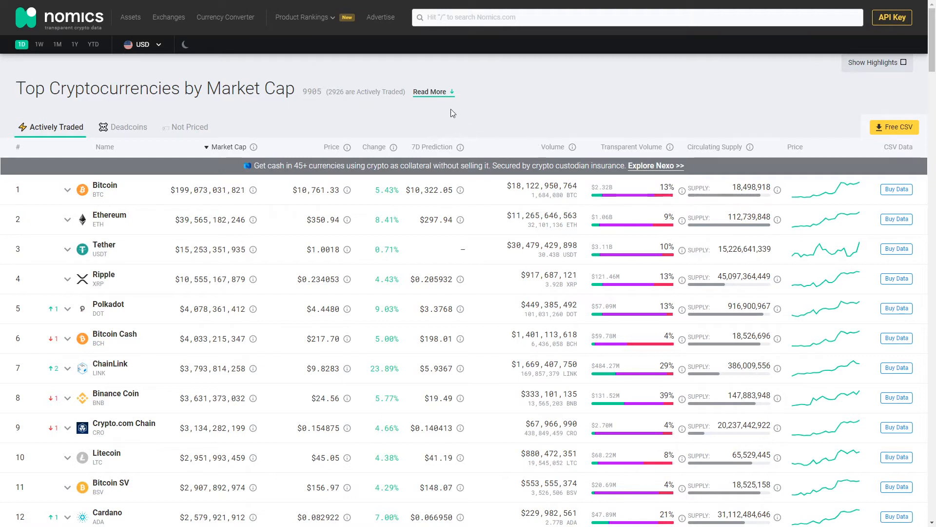
pyautogui.moveTo(490, 132)
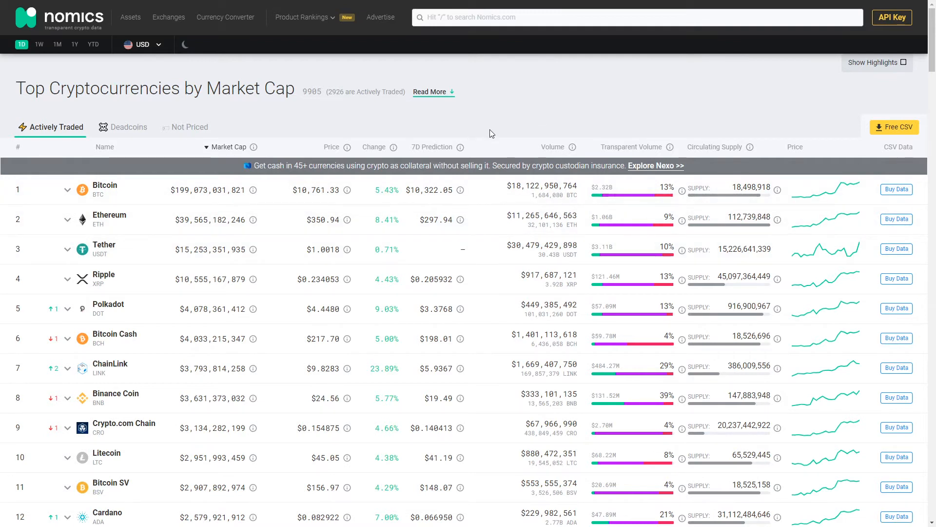
pyautogui.moveTo(414, 152)
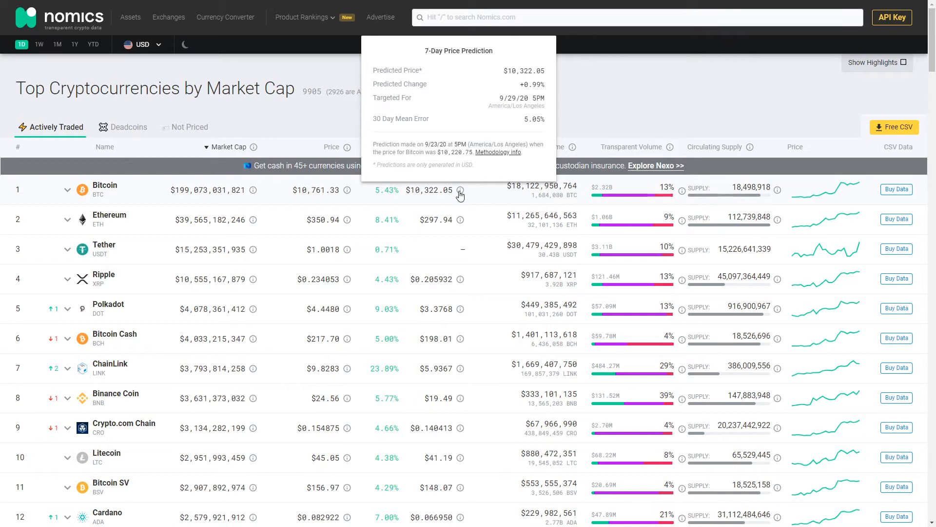
pyautogui.moveTo(511, 67)
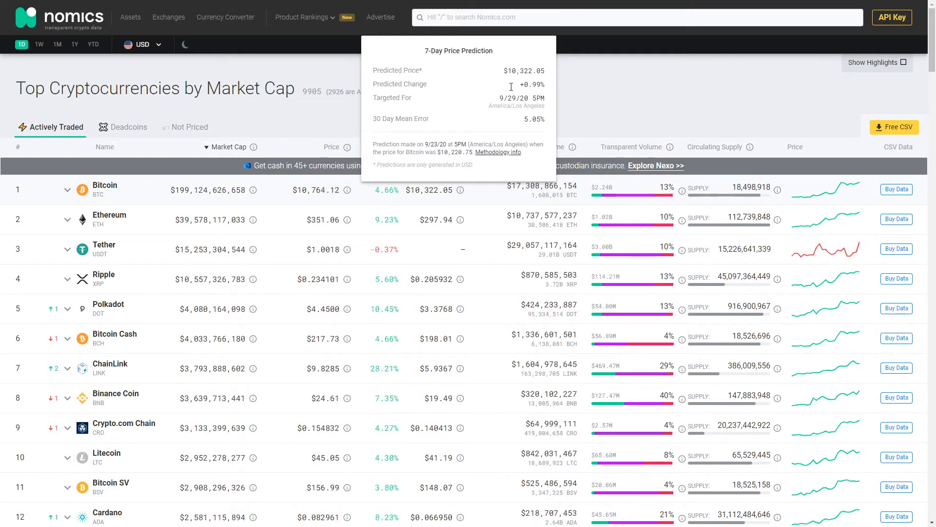
pyautogui.moveTo(457, 118)
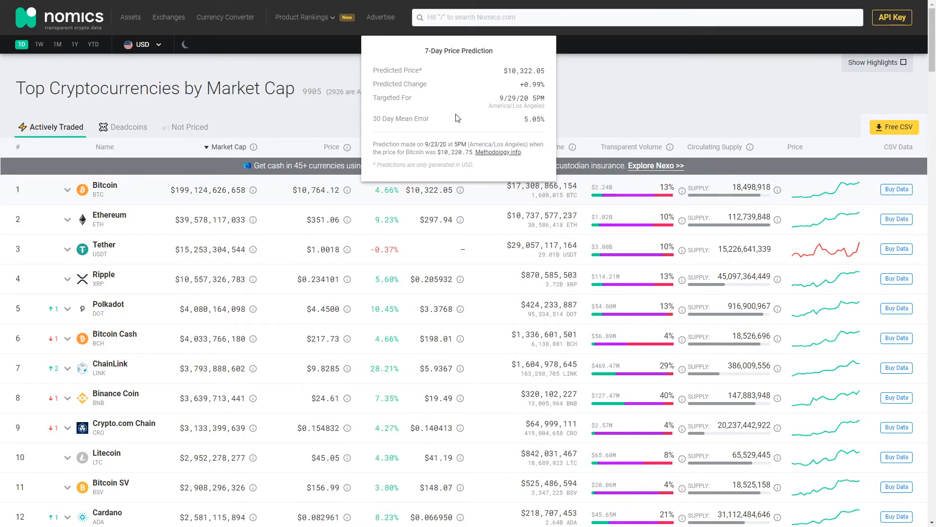
pyautogui.moveTo(535, 114)
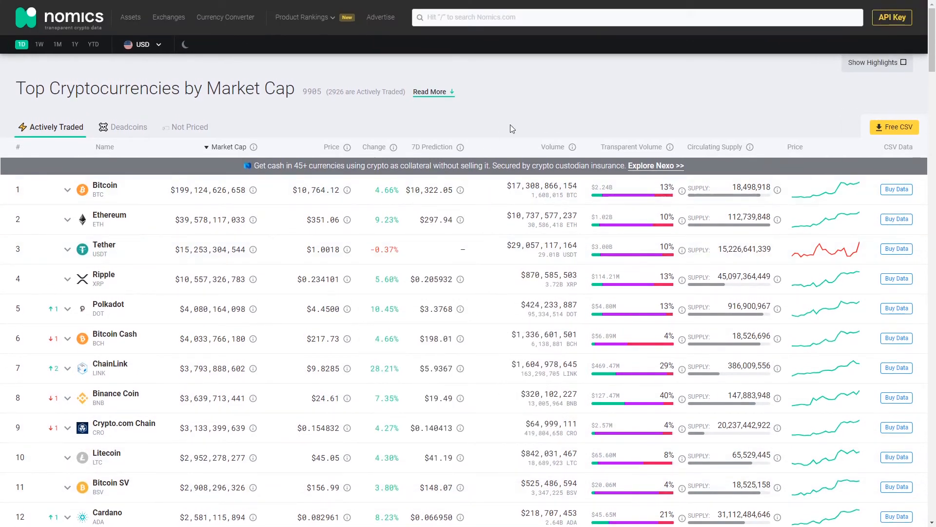
pyautogui.moveTo(501, 122)
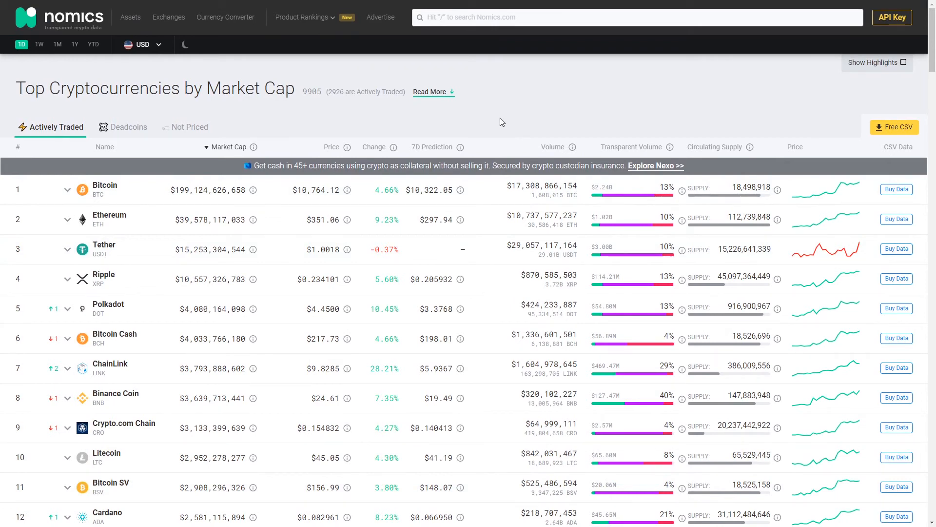
pyautogui.moveTo(431, 151)
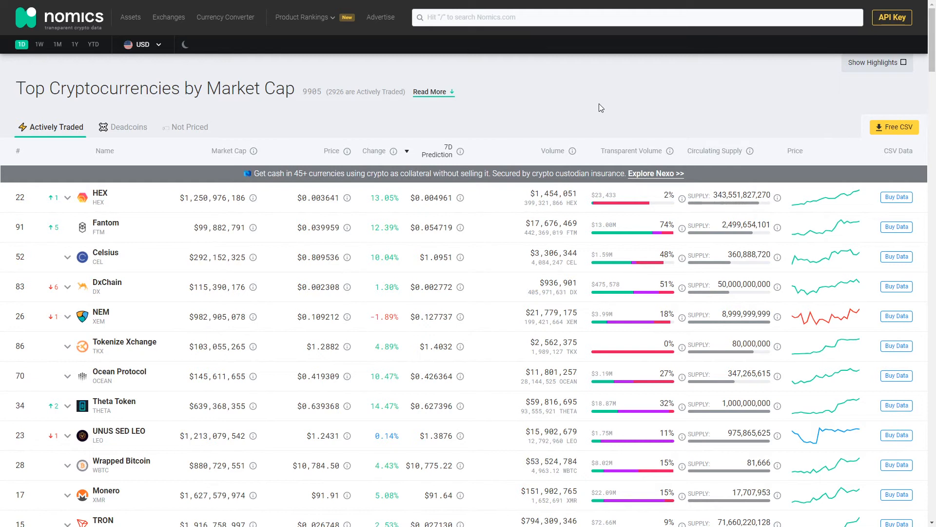
pyautogui.moveTo(100, 198)
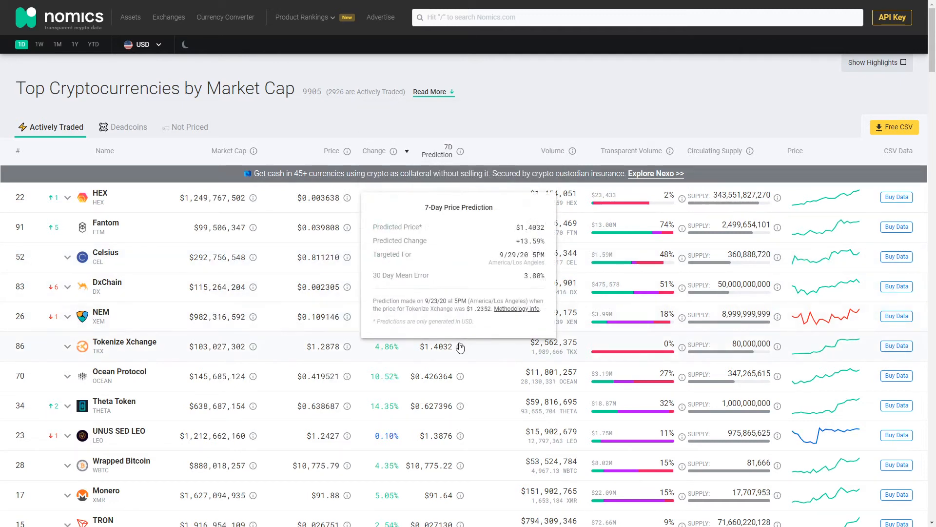
pyautogui.moveTo(461, 376)
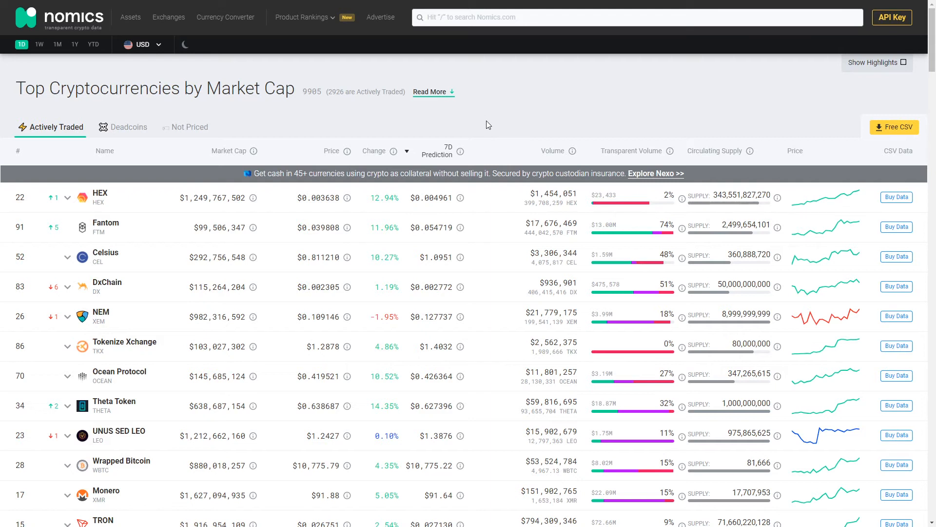
pyautogui.moveTo(483, 130)
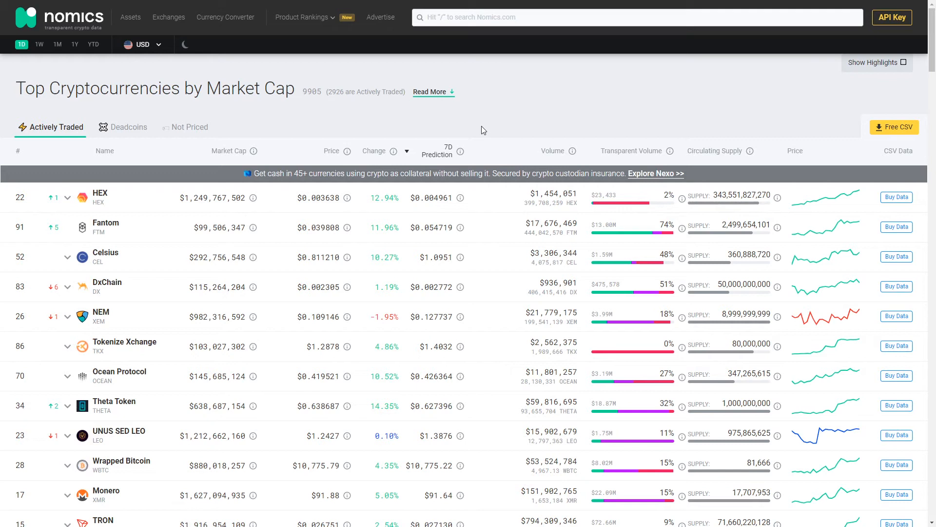
pyautogui.moveTo(472, 137)
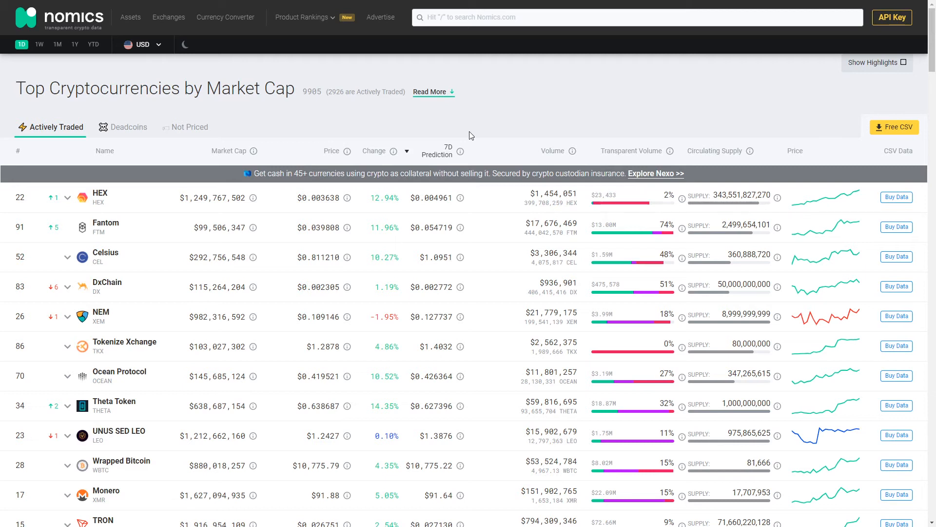
pyautogui.click(304, 17)
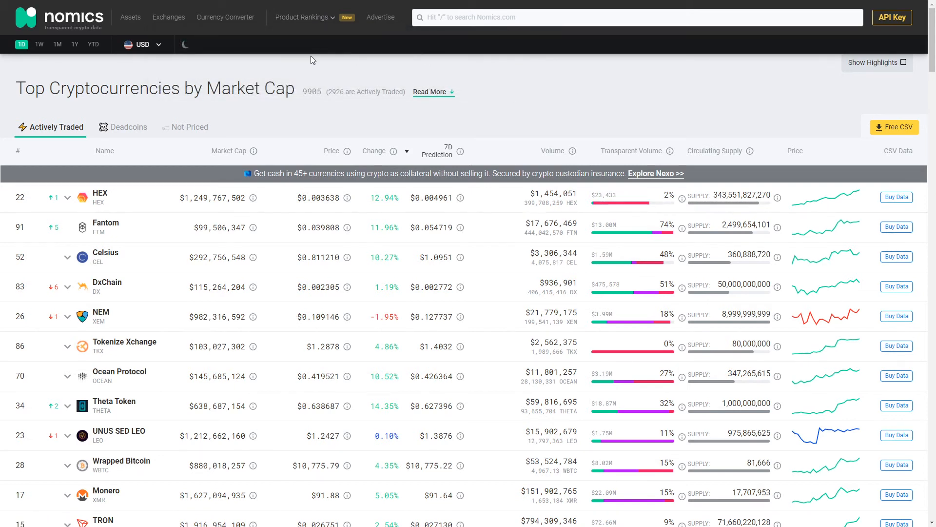
pyautogui.moveTo(315, 82)
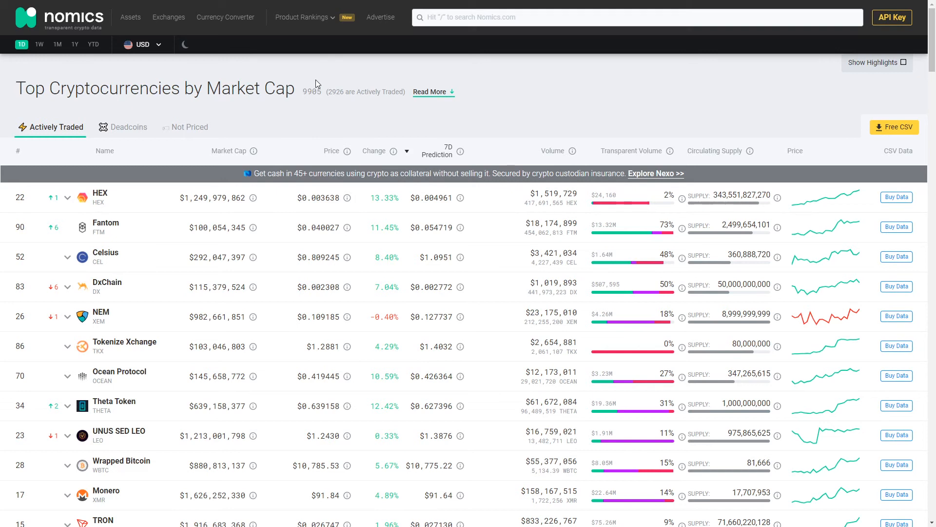
pyautogui.moveTo(721, 86)
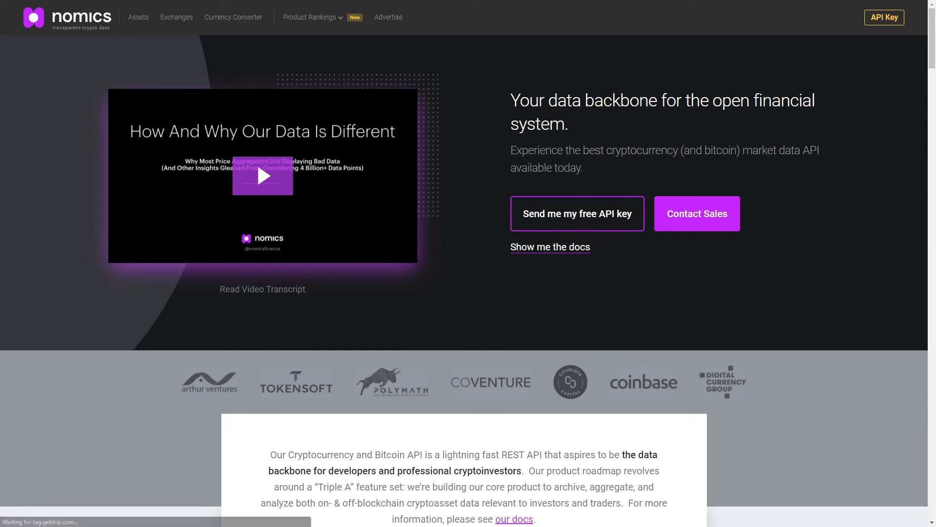
# Step: Scroll through the API page's usage stats, use cases and features, then back toward the top
pyautogui.scroll(-3)
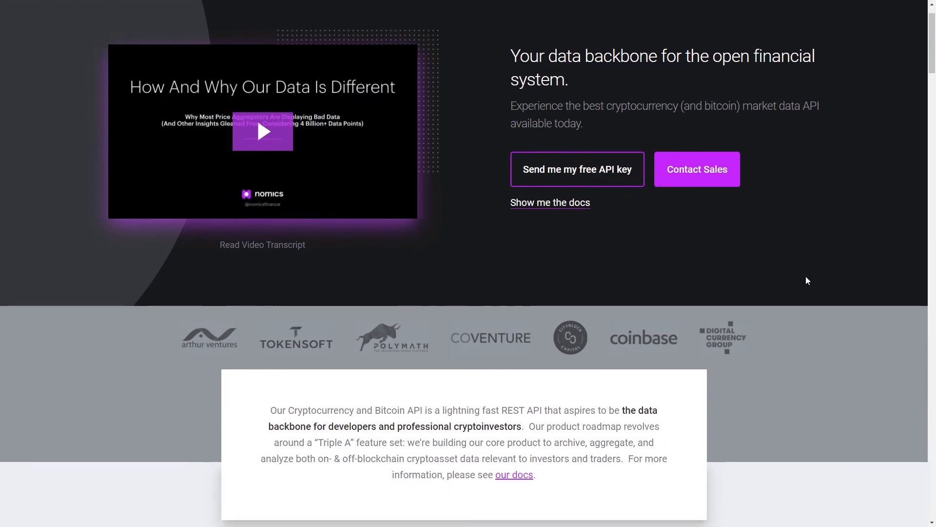
pyautogui.scroll(-3)
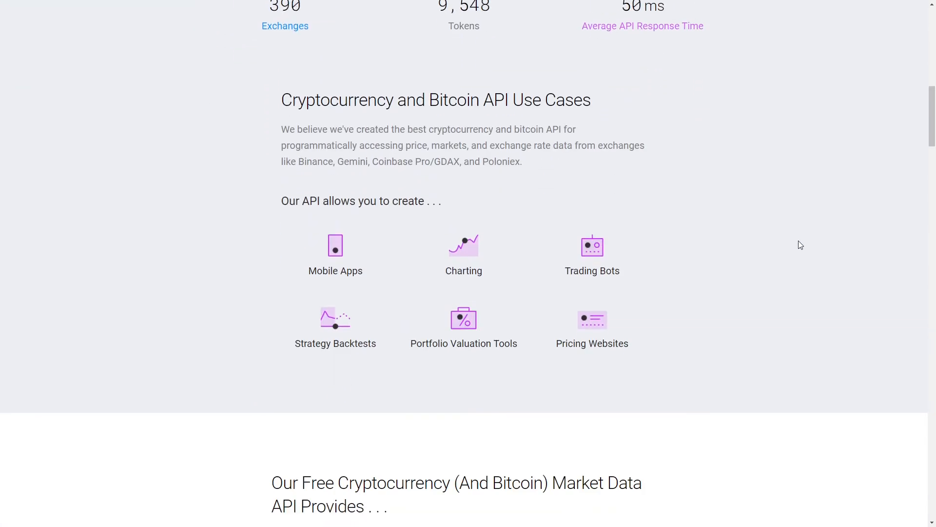
pyautogui.scroll(-3)
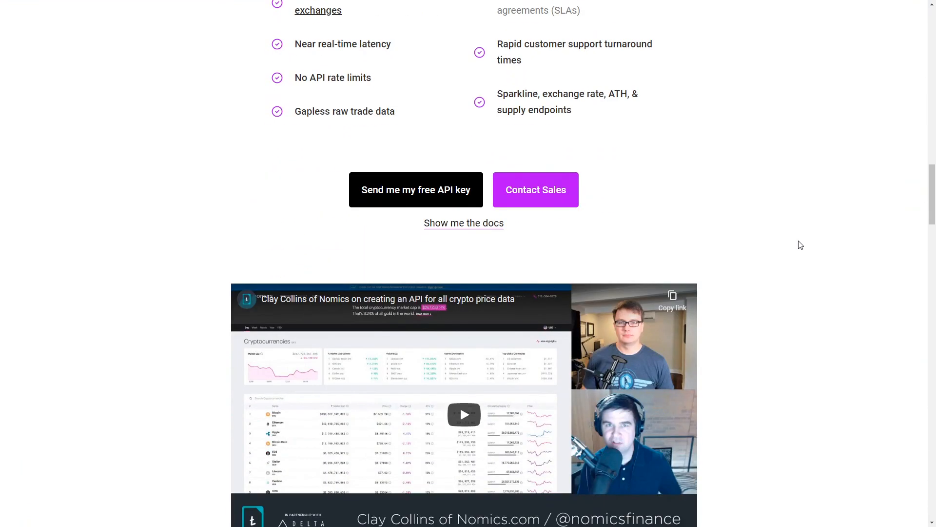
pyautogui.scroll(3)
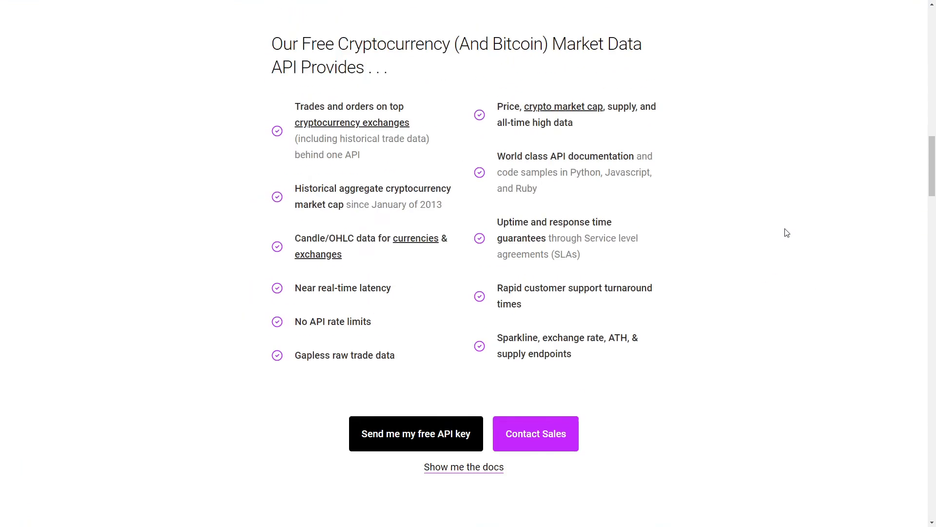
pyautogui.scroll(-3)
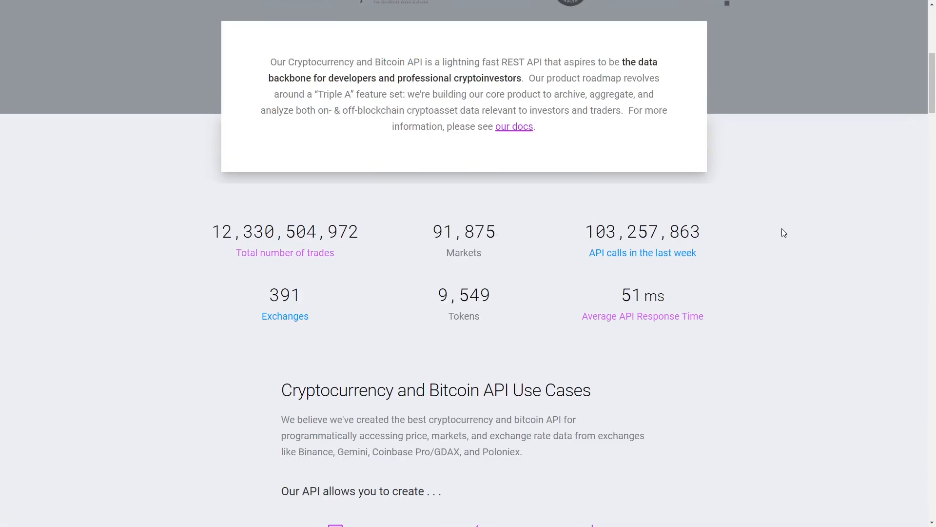
pyautogui.scroll(3)
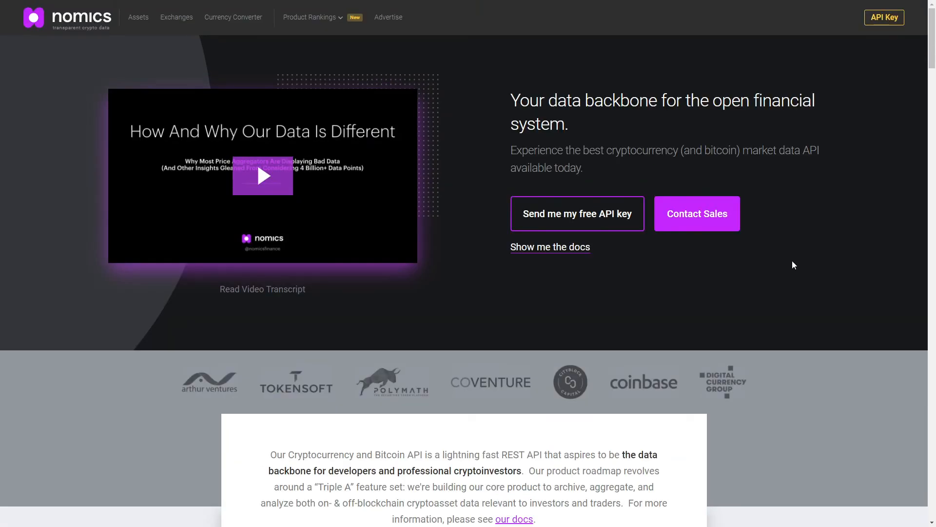
pyautogui.moveTo(779, 129)
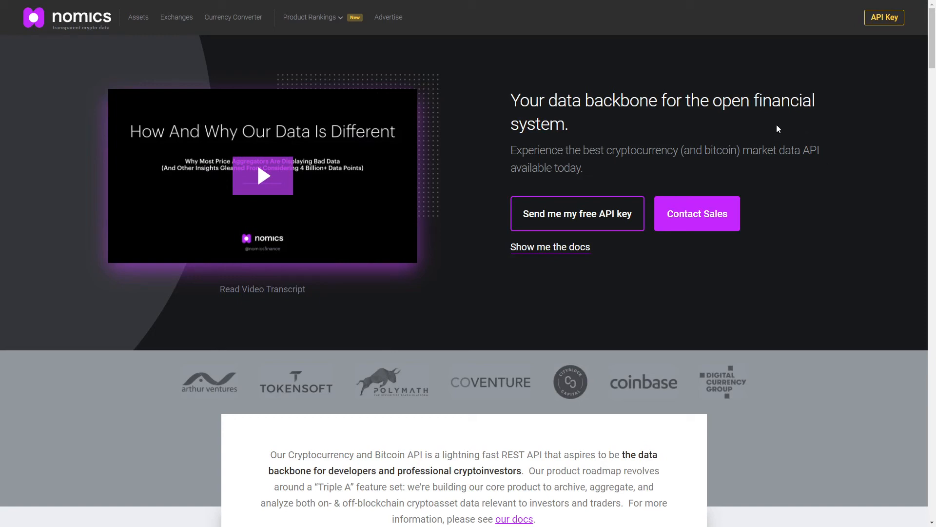
pyautogui.moveTo(334, 30)
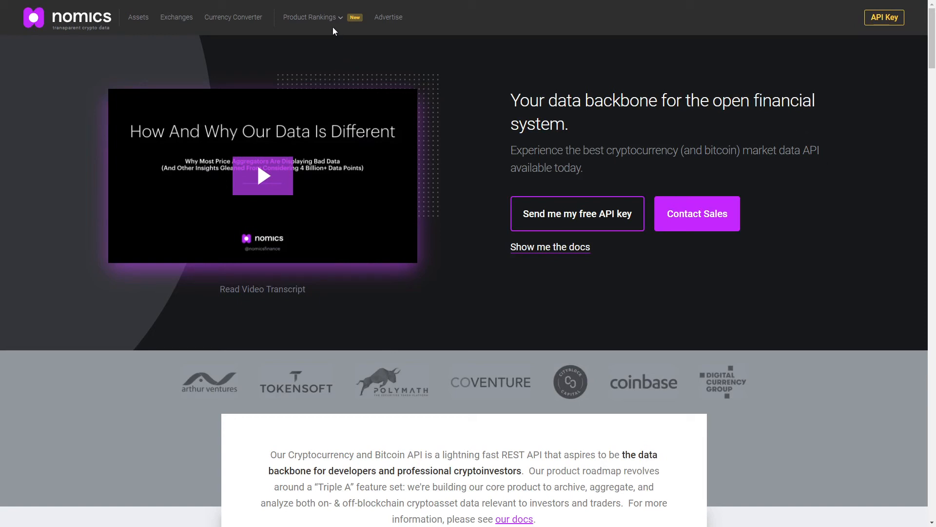
pyautogui.moveTo(331, 38)
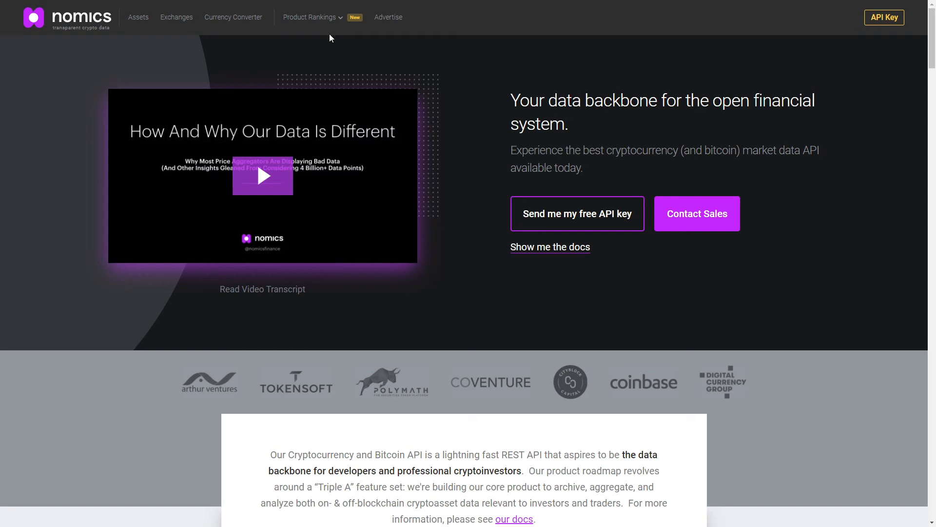
# Step: Go to the Product Rankings page listing all crypto product categories
pyautogui.click(310, 17)
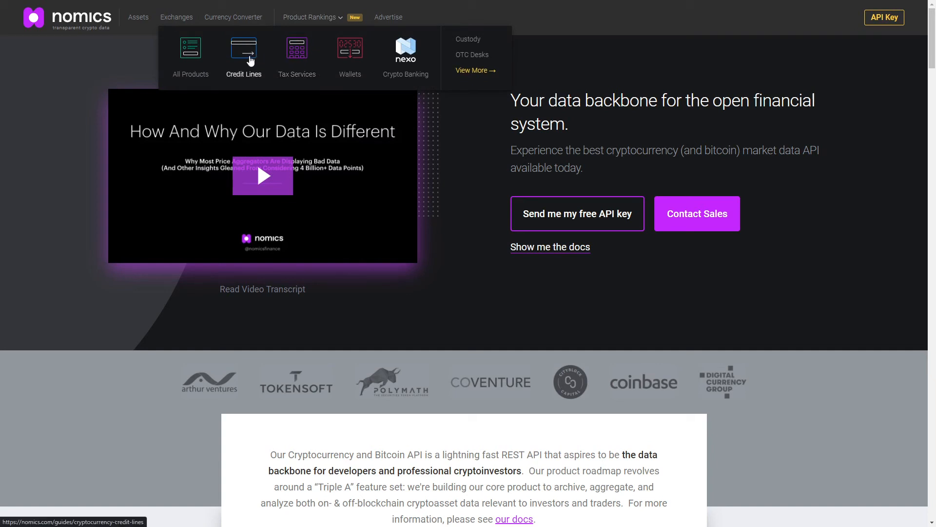
pyautogui.moveTo(190, 60)
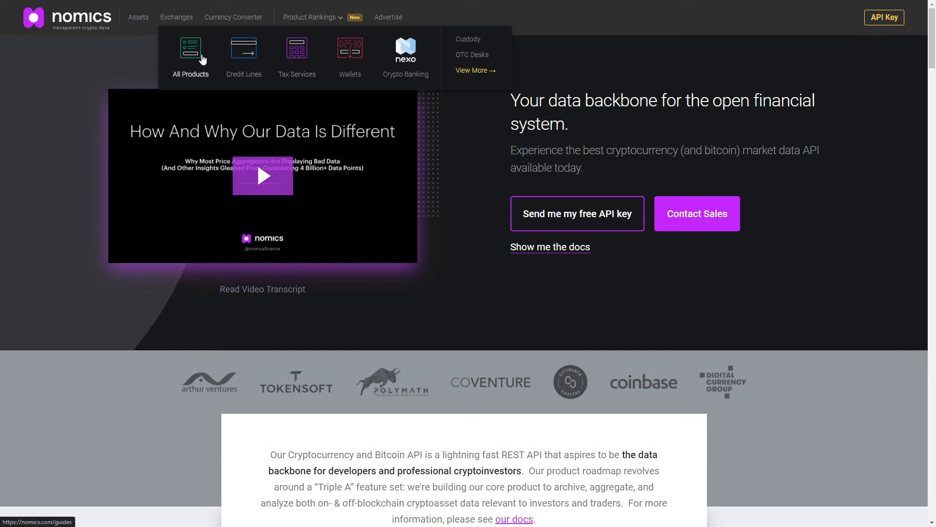
pyautogui.click(190, 57)
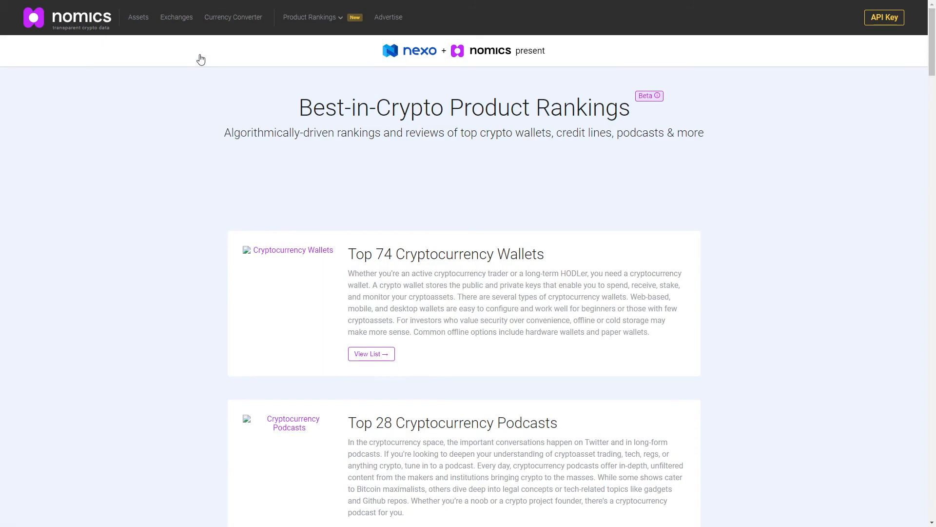
# Step: Scroll past wallets and podcasts rankings to the Top 72 Cryptocurrency Events card
pyautogui.scroll(-3)
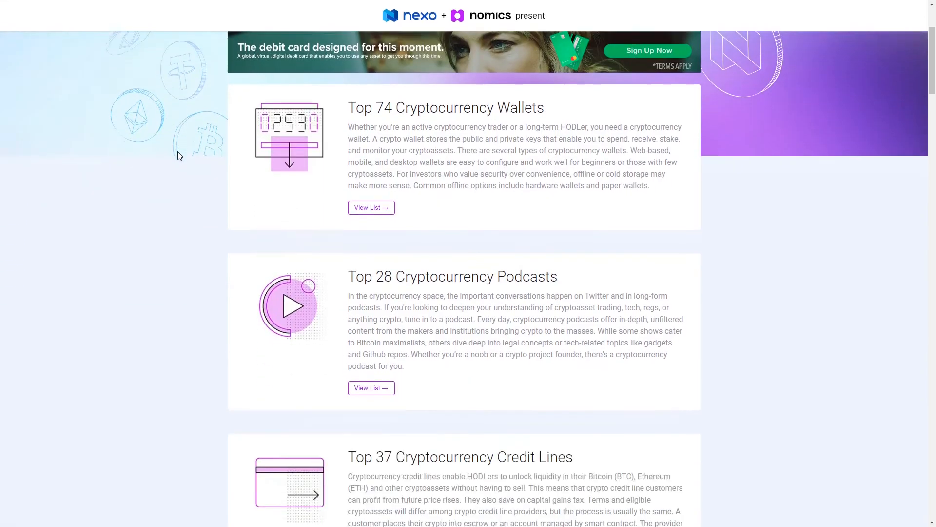
pyautogui.scroll(-3)
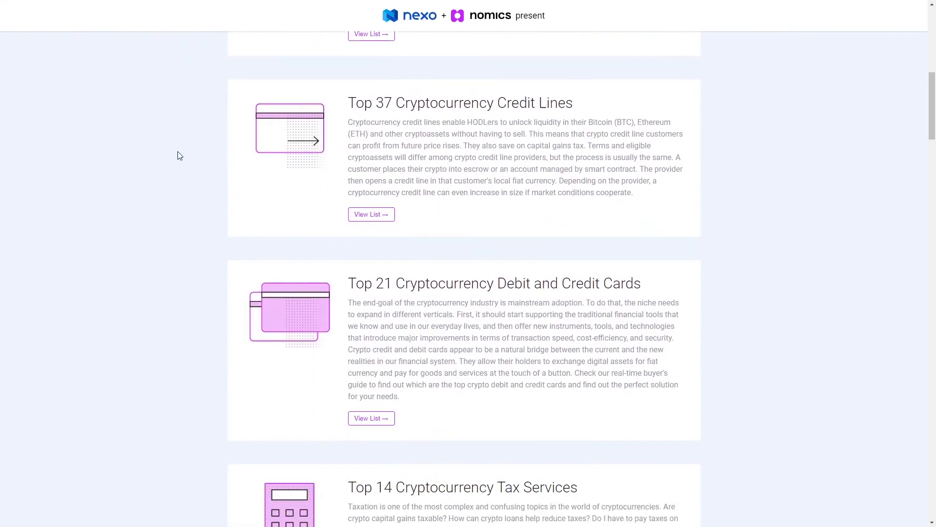
pyautogui.scroll(-3)
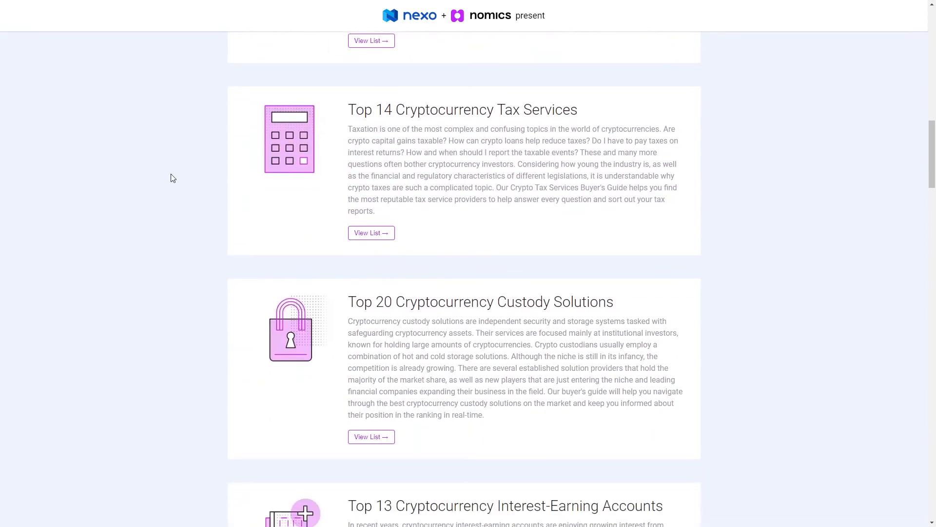
pyautogui.scroll(-3)
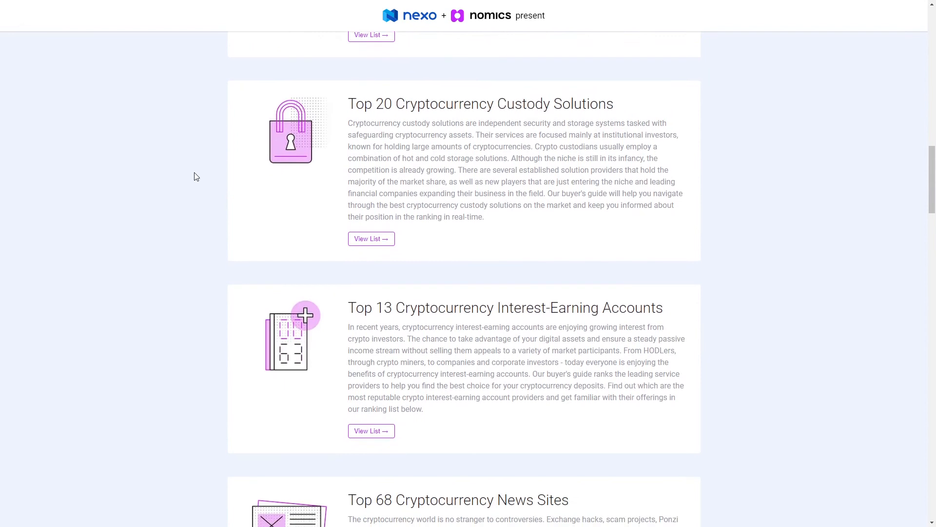
pyautogui.scroll(-3)
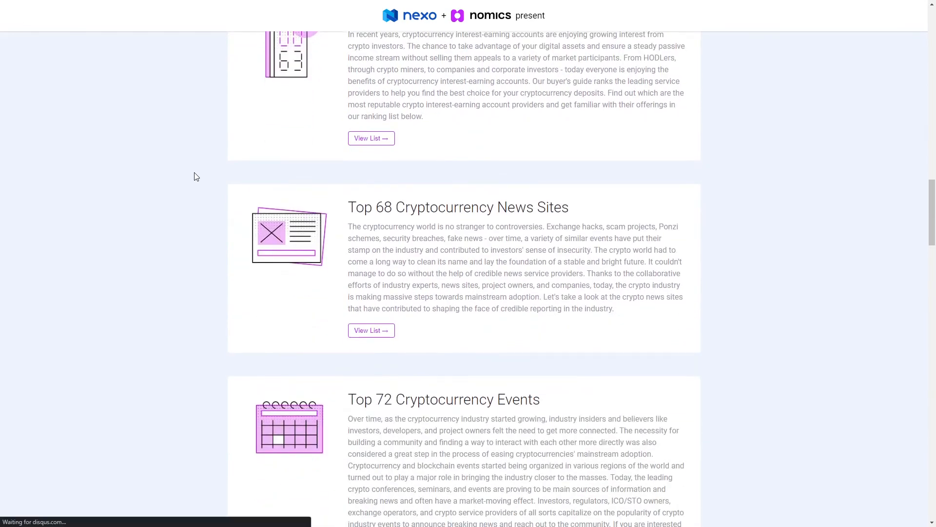
pyautogui.scroll(-3)
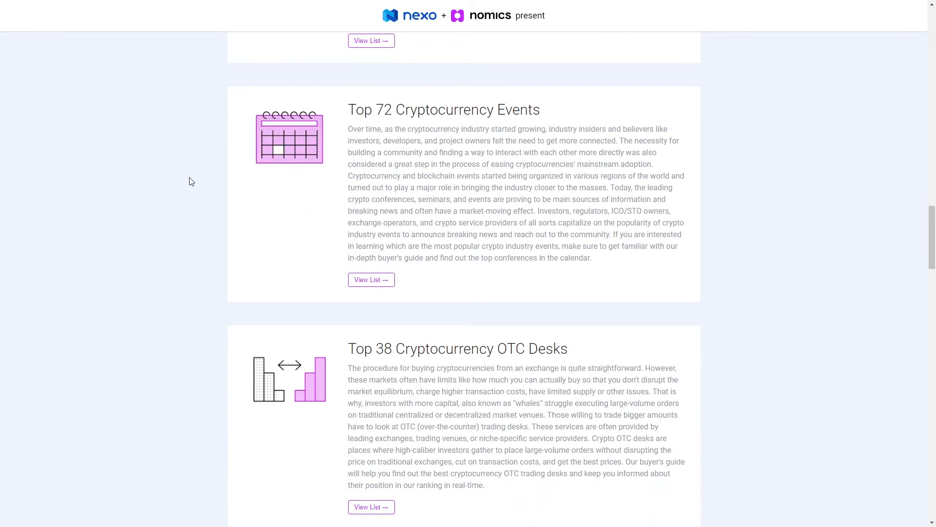
pyautogui.moveTo(262, 159)
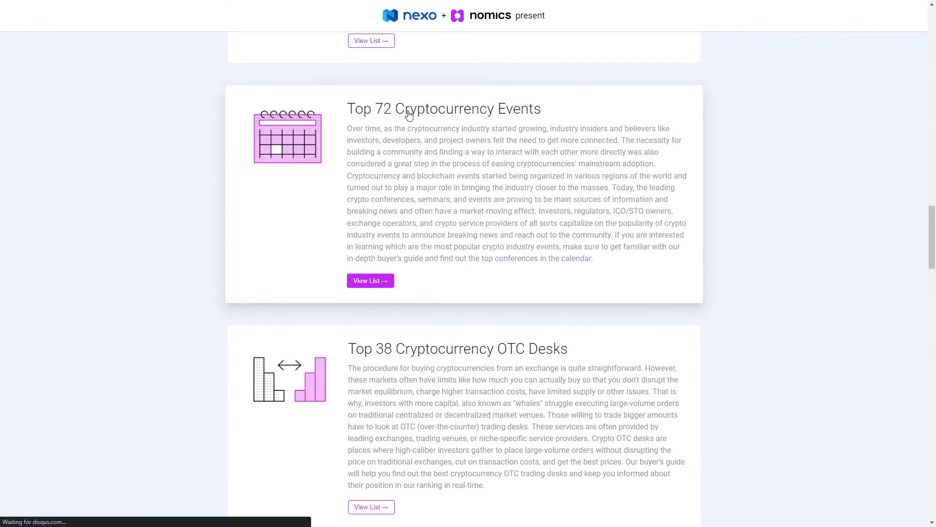
# Step: View the full Top Crypto Events list, browsing ranked conferences like Consensus and Ethereal Summit
pyautogui.click(371, 280)
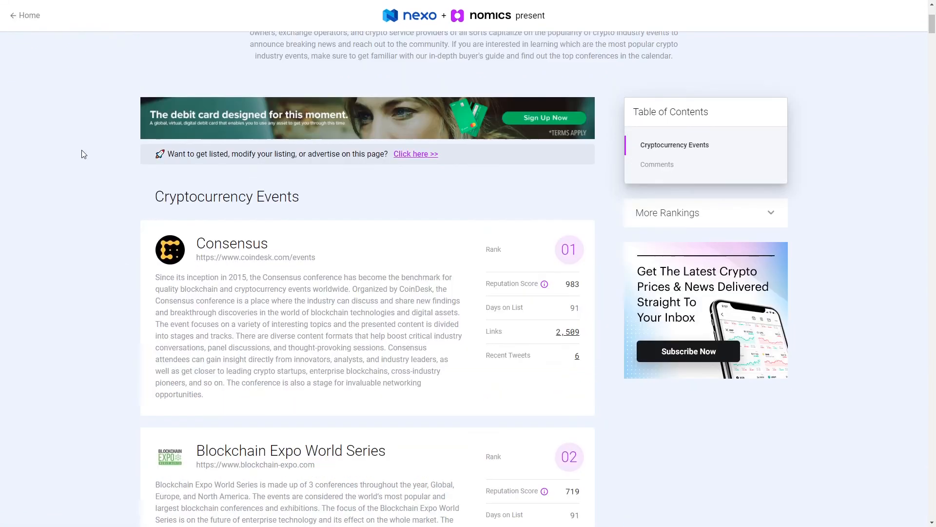
pyautogui.scroll(-3)
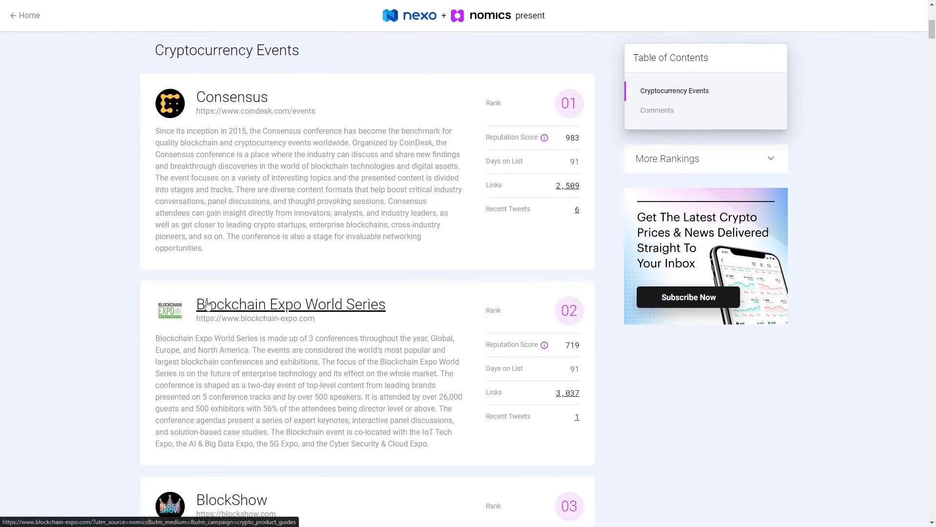
pyautogui.moveTo(264, 152)
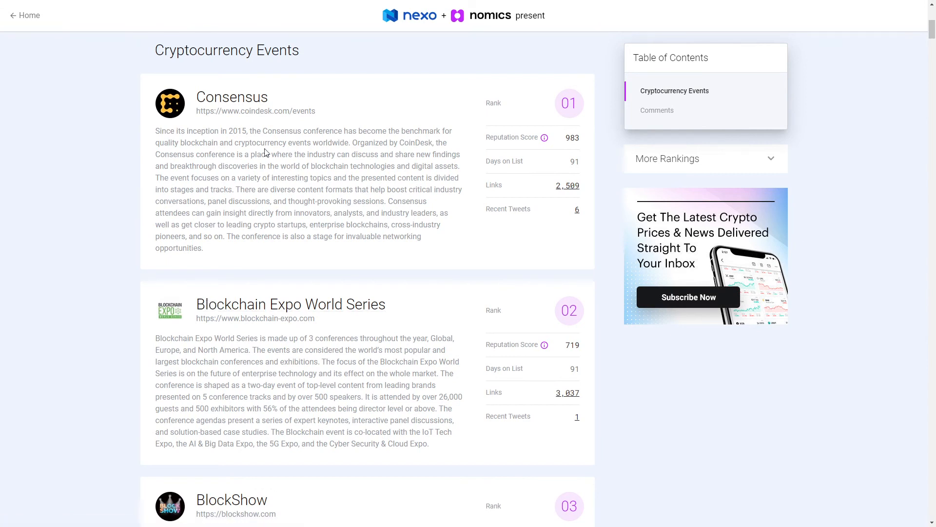
pyautogui.moveTo(279, 194)
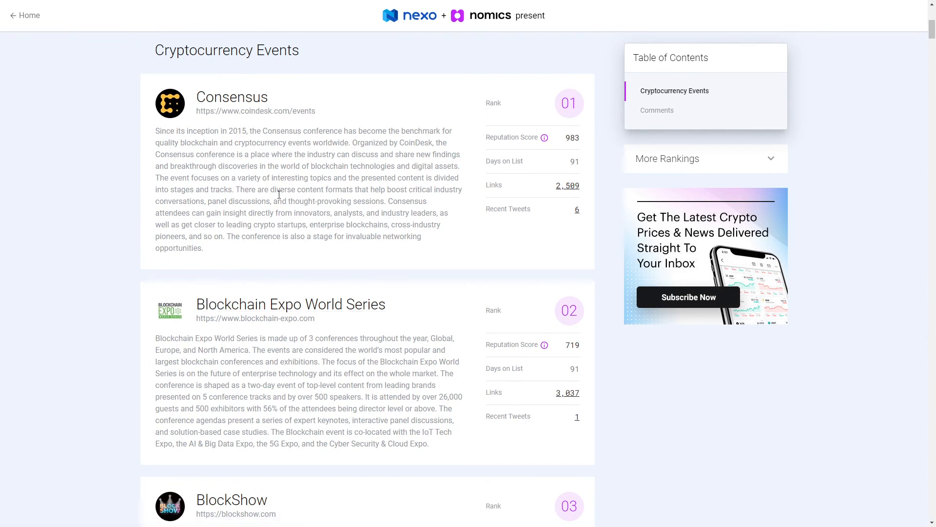
pyautogui.moveTo(275, 199)
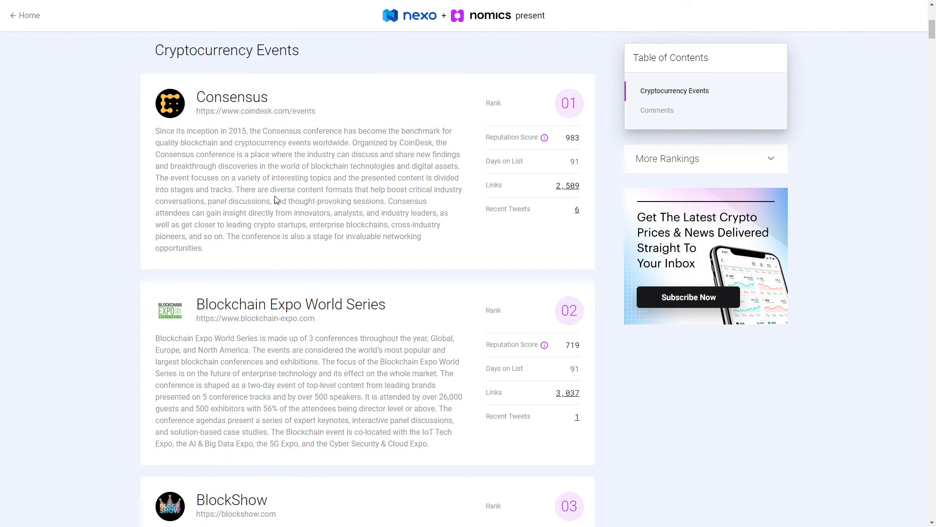
pyautogui.scroll(-3)
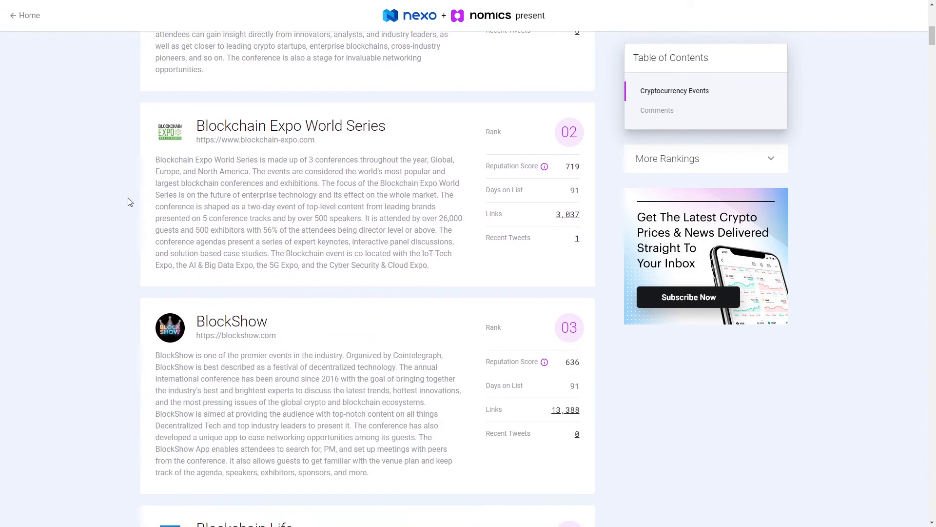
pyautogui.scroll(-3)
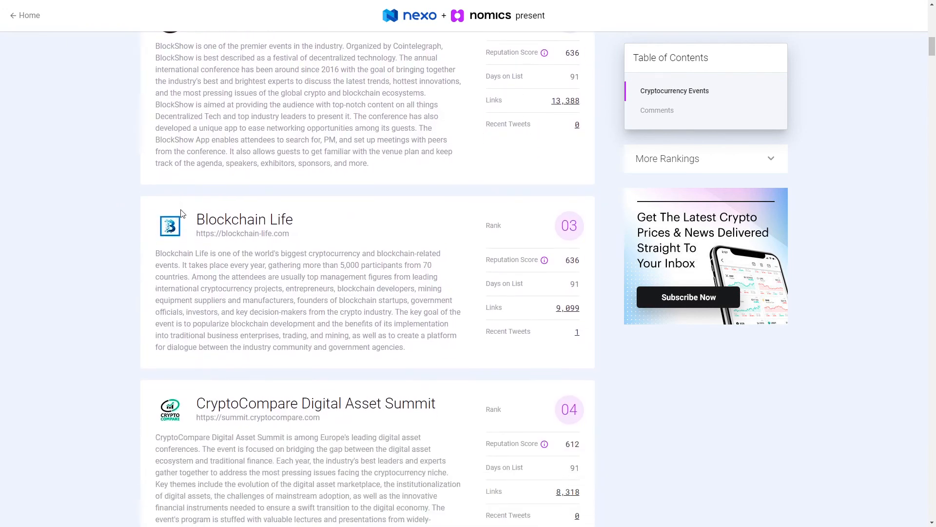
pyautogui.scroll(-3)
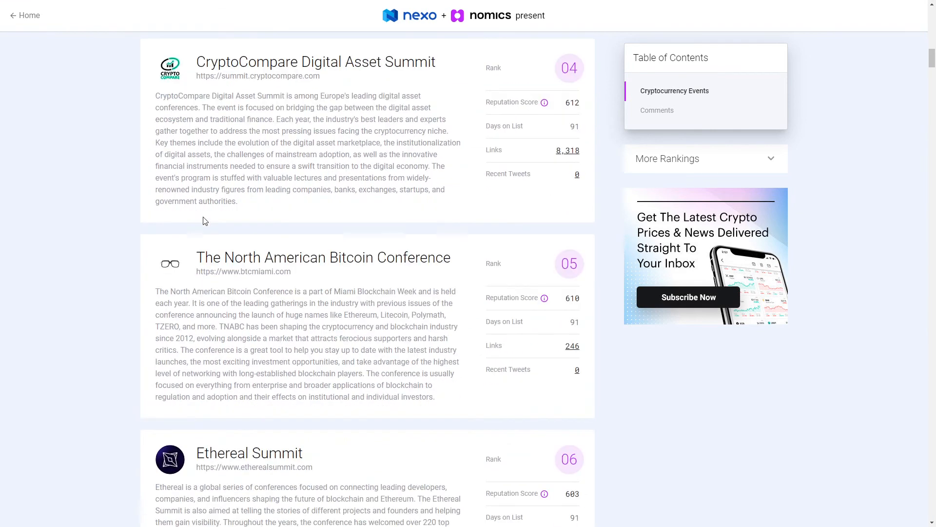
pyautogui.scroll(-3)
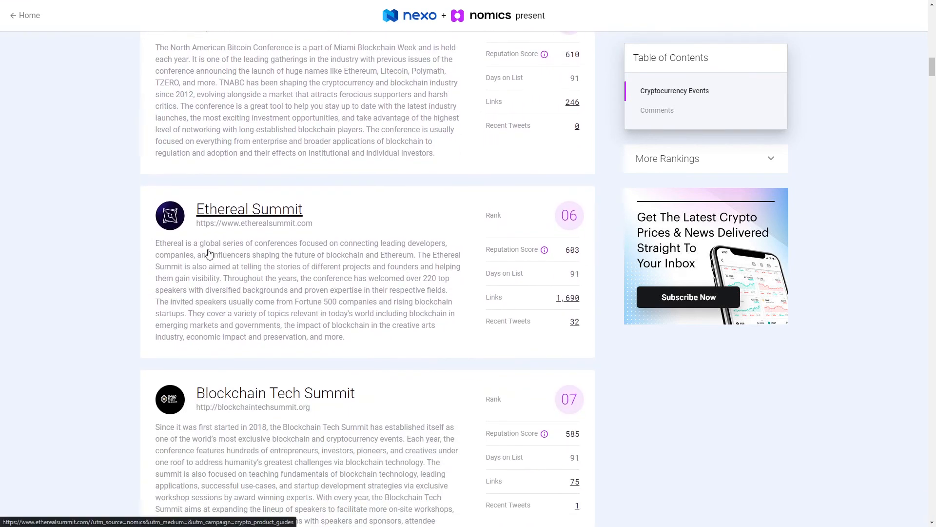
pyautogui.scroll(3)
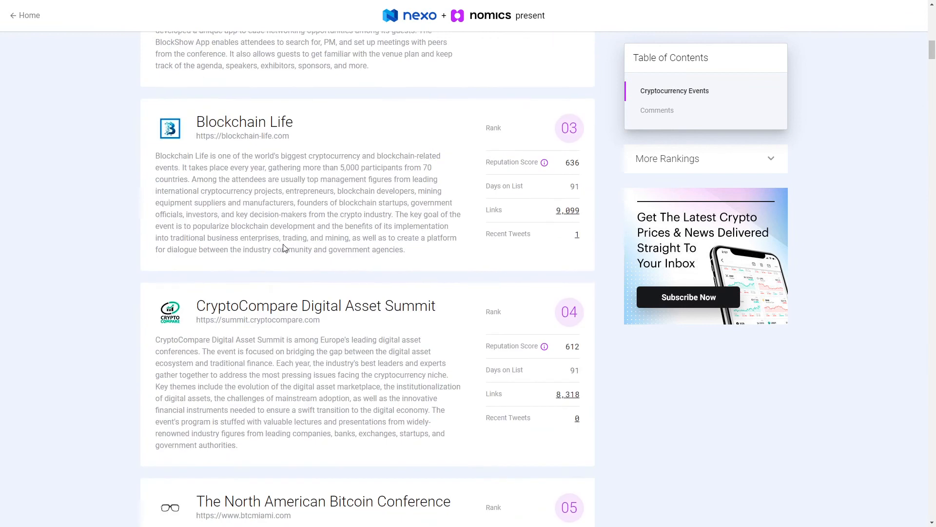
pyautogui.scroll(3)
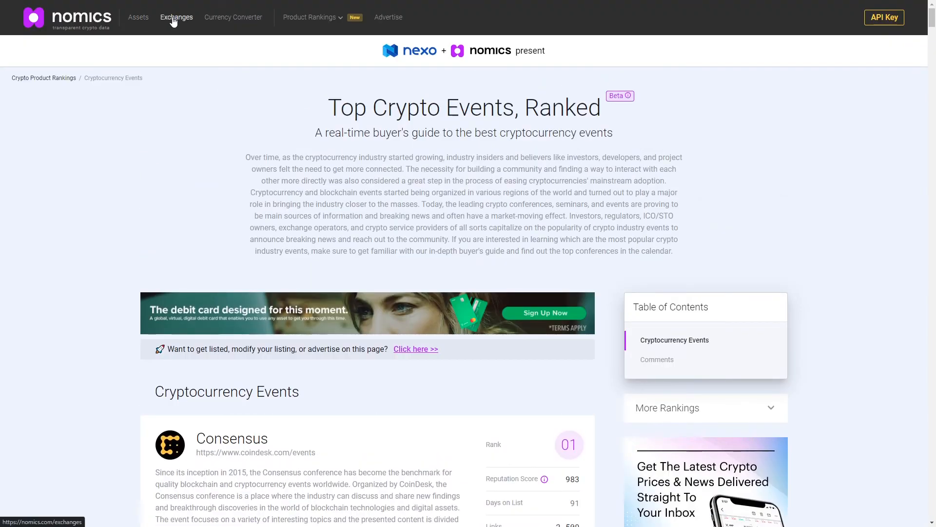
# Step: Browse the Top Cryptocurrency Exchanges List table and scroll back up
pyautogui.click(169, 16)
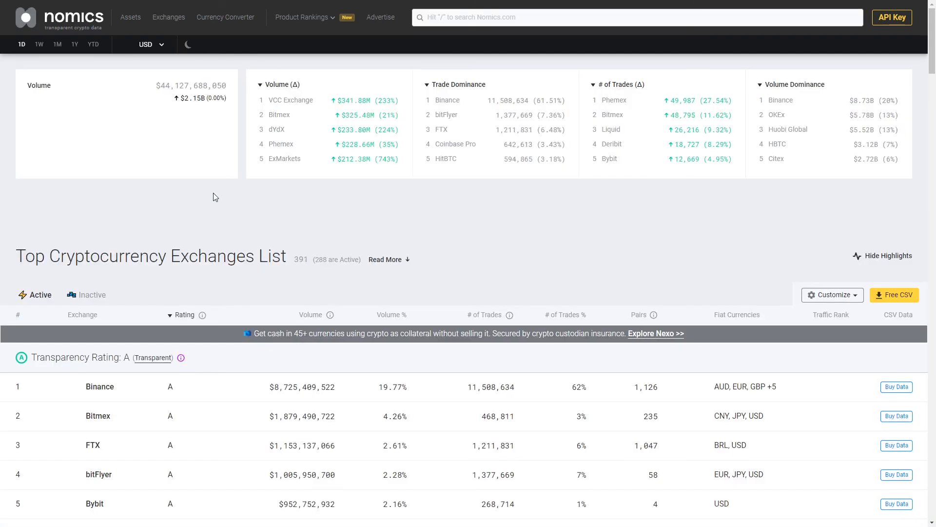
pyautogui.scroll(-3)
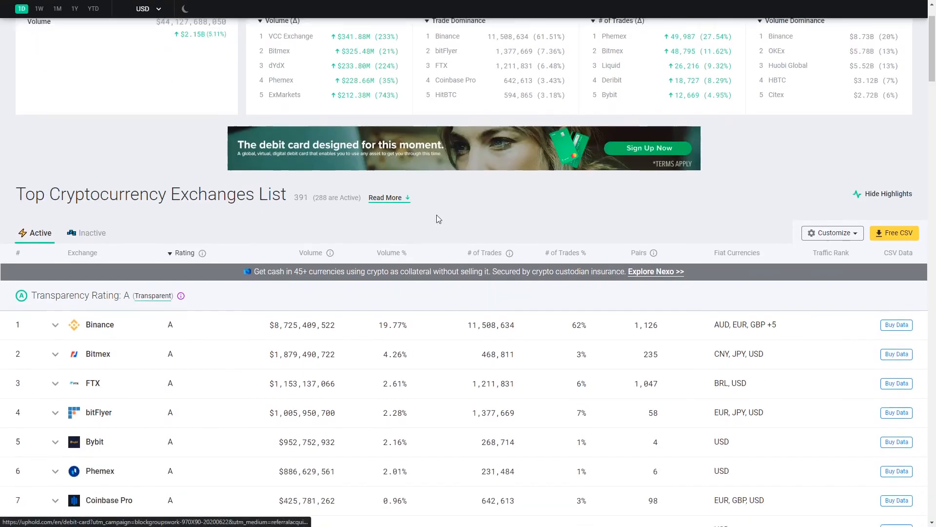
pyautogui.scroll(-3)
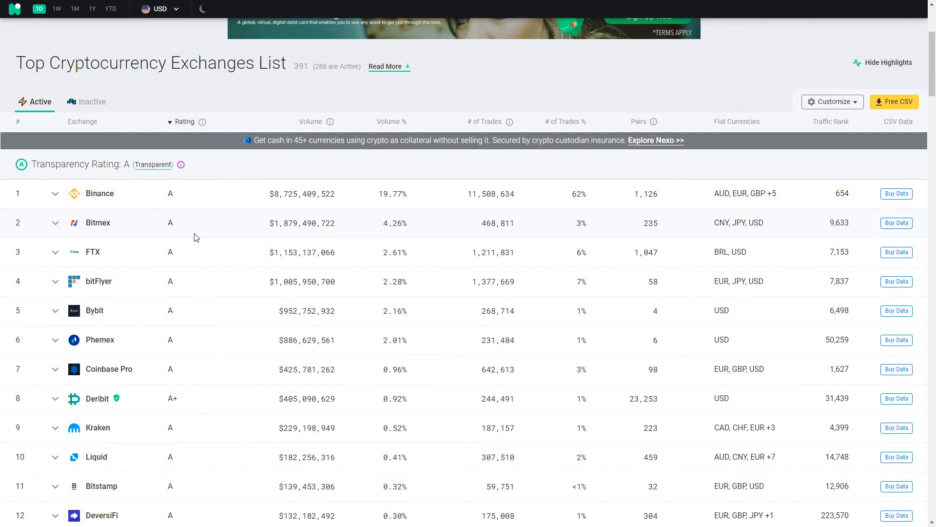
pyautogui.scroll(-3)
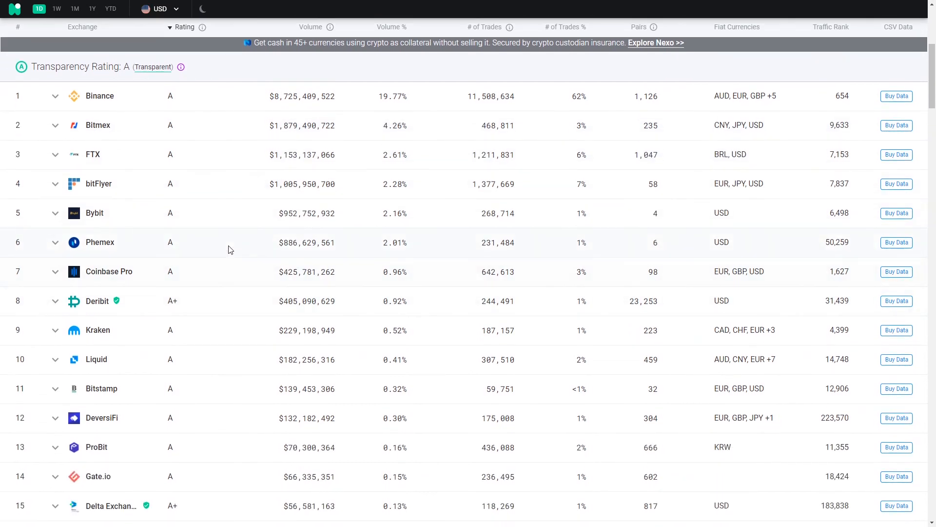
pyautogui.scroll(3)
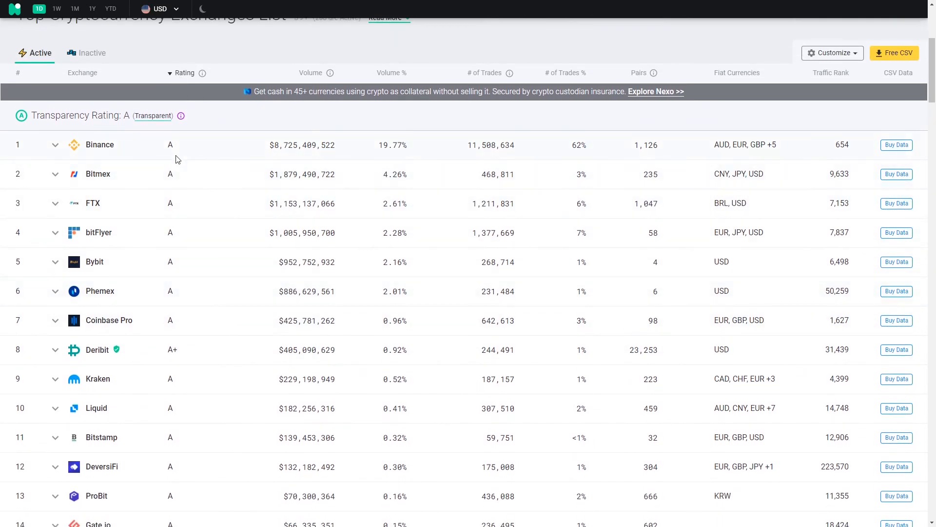
pyautogui.moveTo(182, 166)
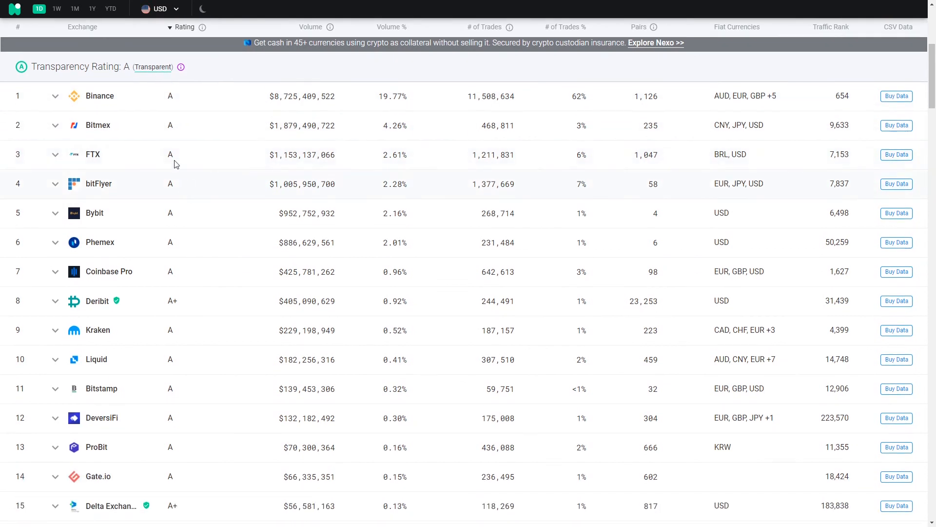
pyautogui.moveTo(173, 153)
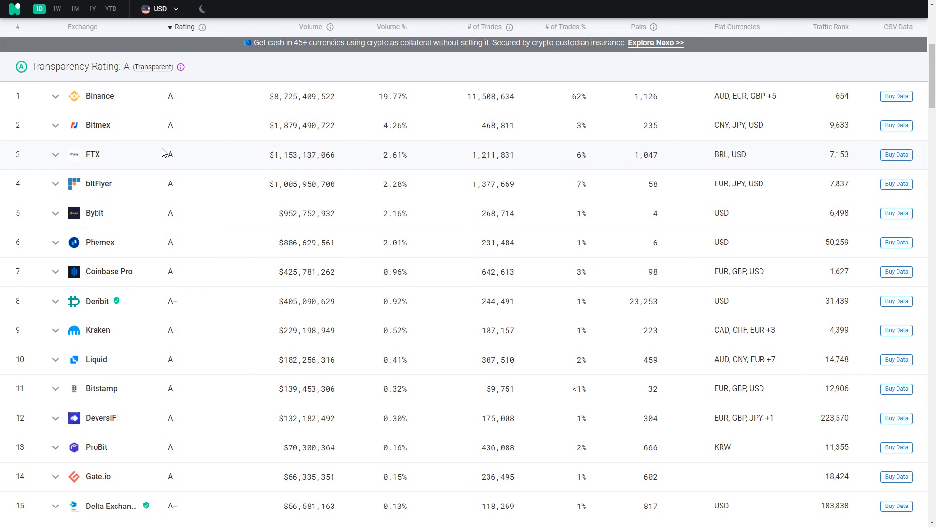
pyautogui.scroll(3)
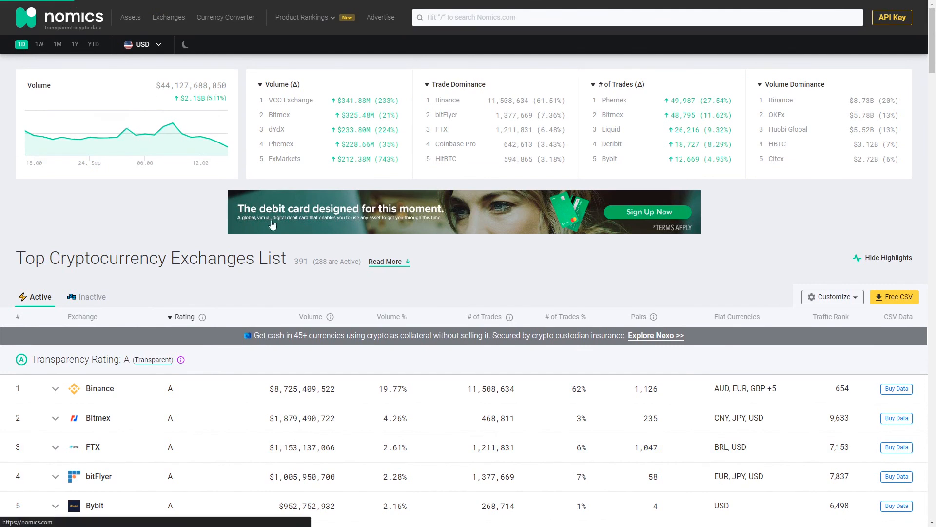
# Step: Return to the Nomics homepage's top cryptocurrencies by market cap table
pyautogui.click(129, 17)
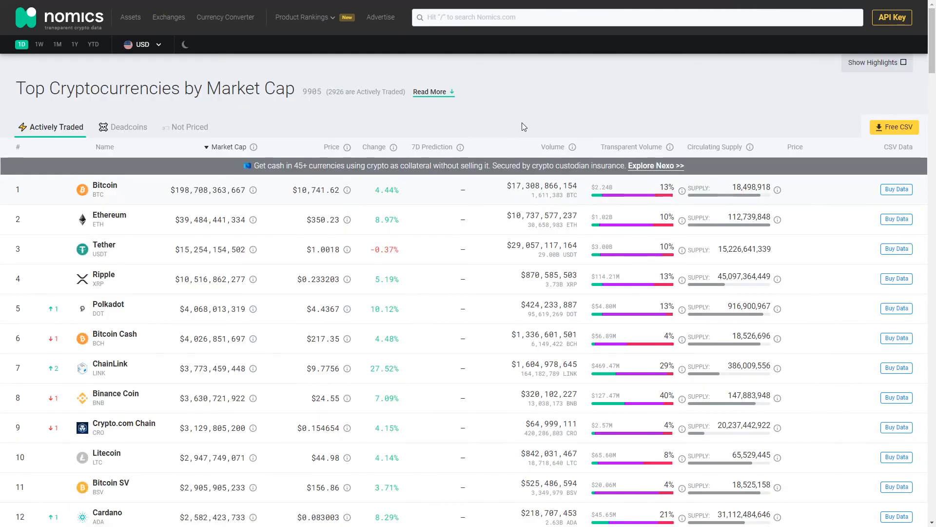